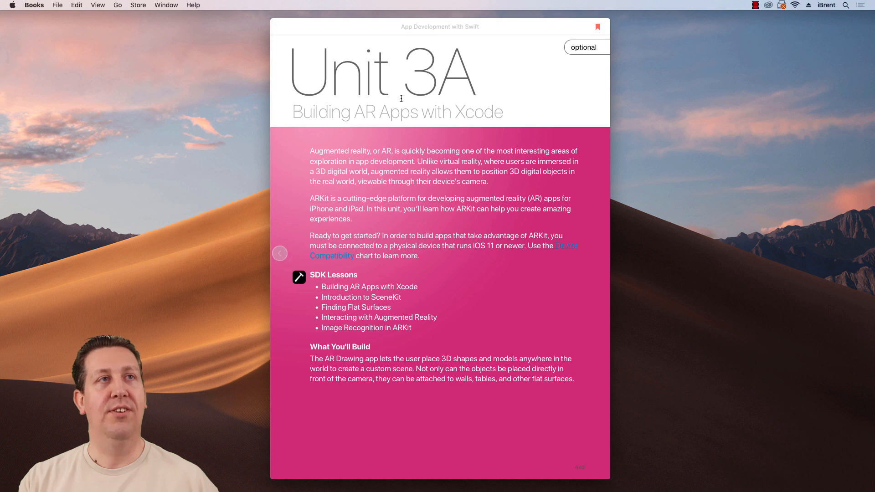
{"action": "mouse_move", "coordinate": [458, 145]}
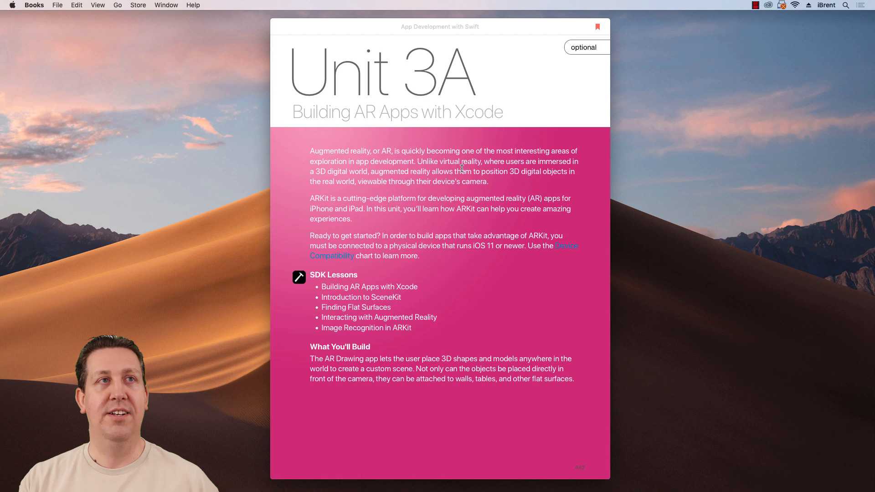
{"action": "mouse_move", "coordinate": [449, 213]}
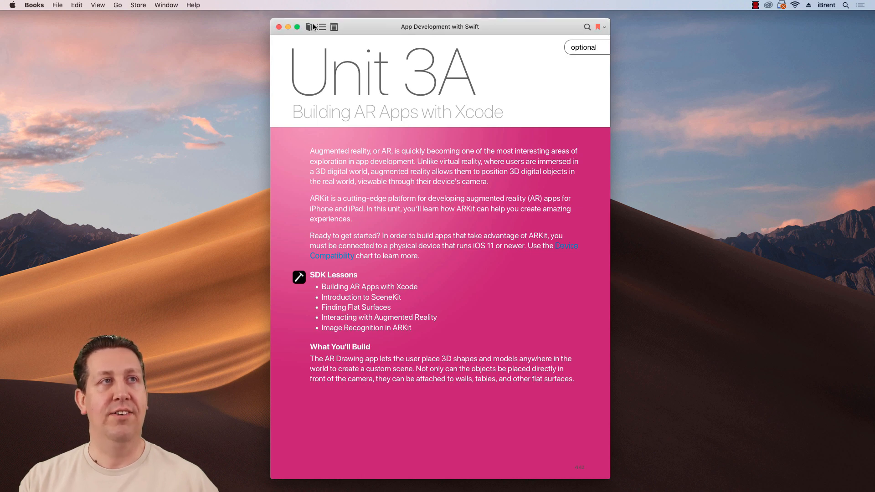
Show the book's table of contents with the Building AR Apps with Xcode lessons expanded
{"action": "left_click", "coordinate": [321, 27]}
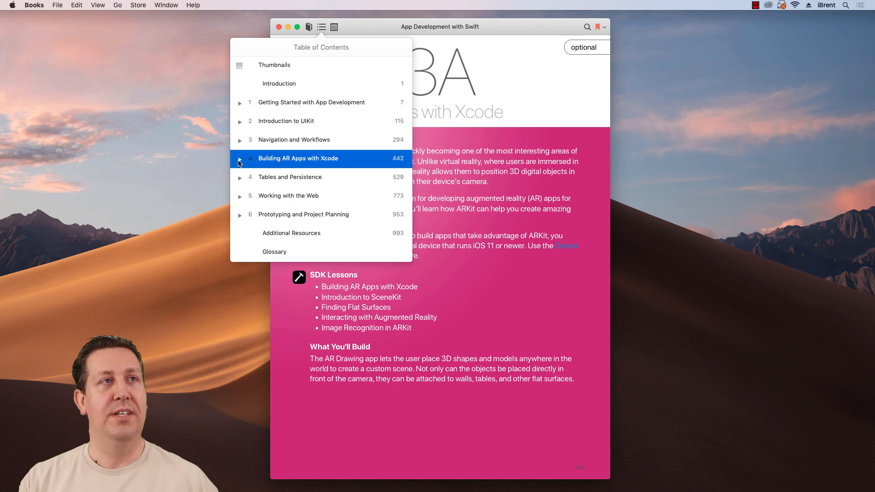
{"action": "left_click", "coordinate": [321, 26]}
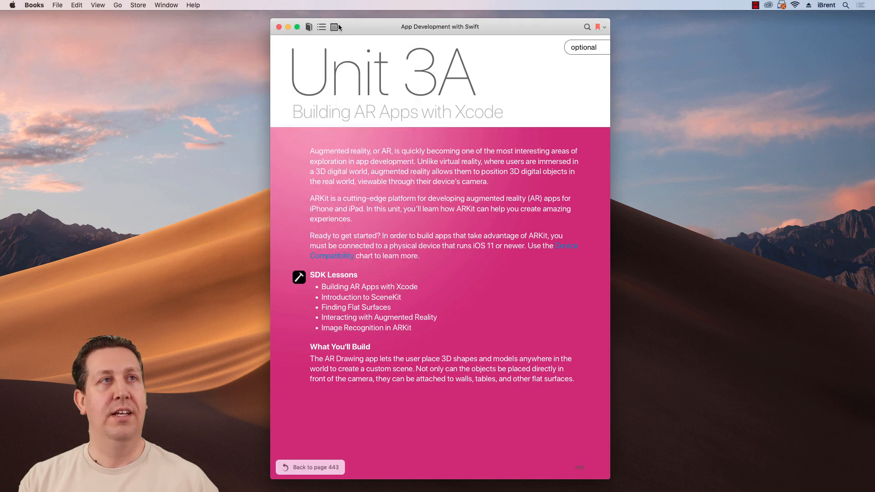
{"action": "left_click", "coordinate": [320, 27]}
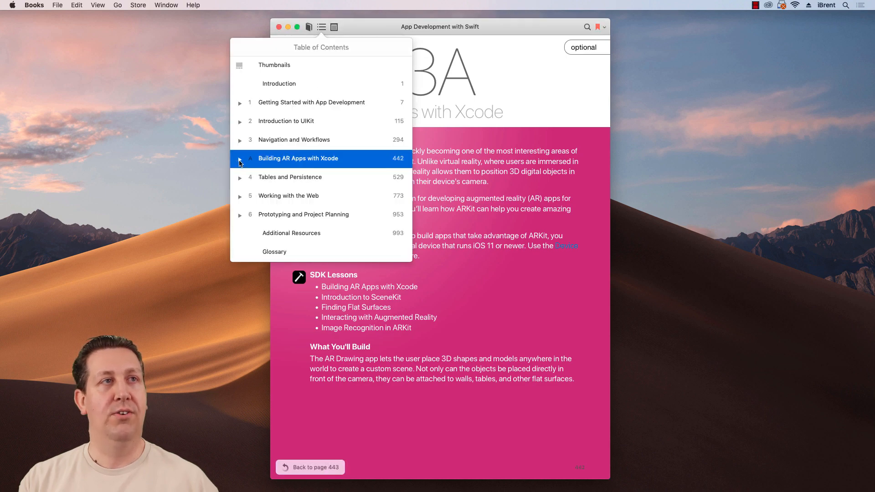
{"action": "left_click", "coordinate": [240, 159]}
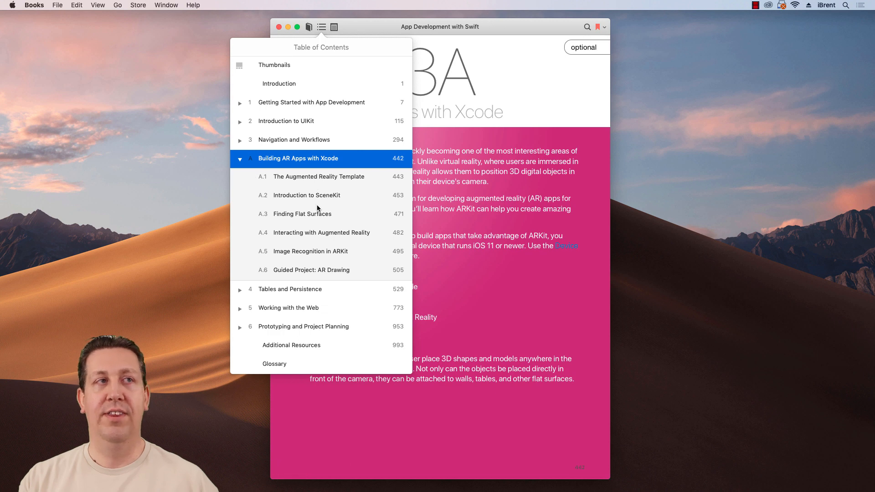
{"action": "mouse_move", "coordinate": [313, 209]}
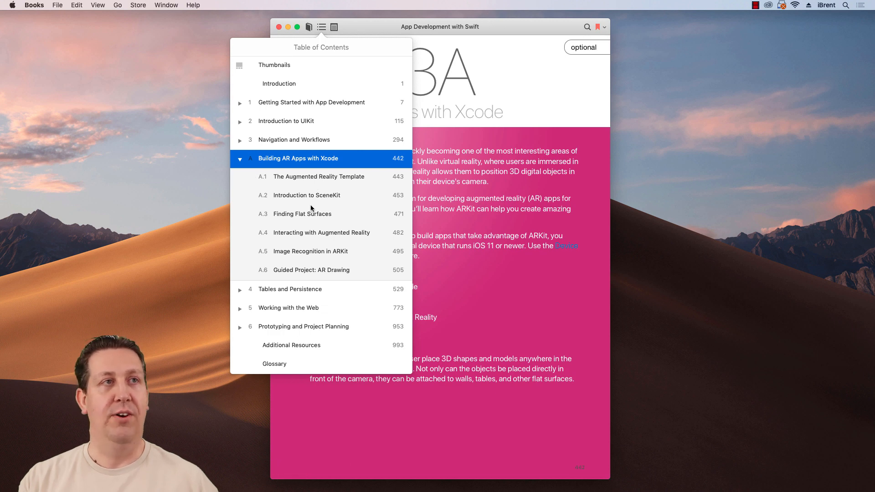
{"action": "mouse_move", "coordinate": [311, 180]}
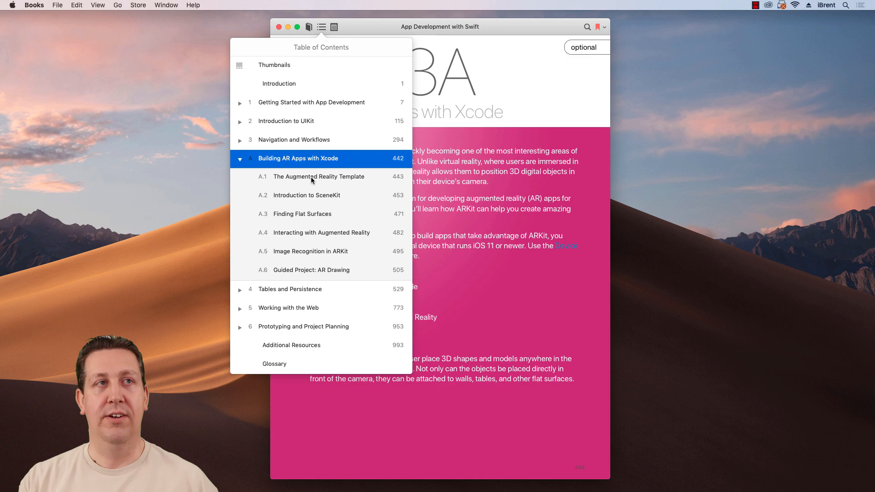
{"action": "mouse_move", "coordinate": [311, 229]}
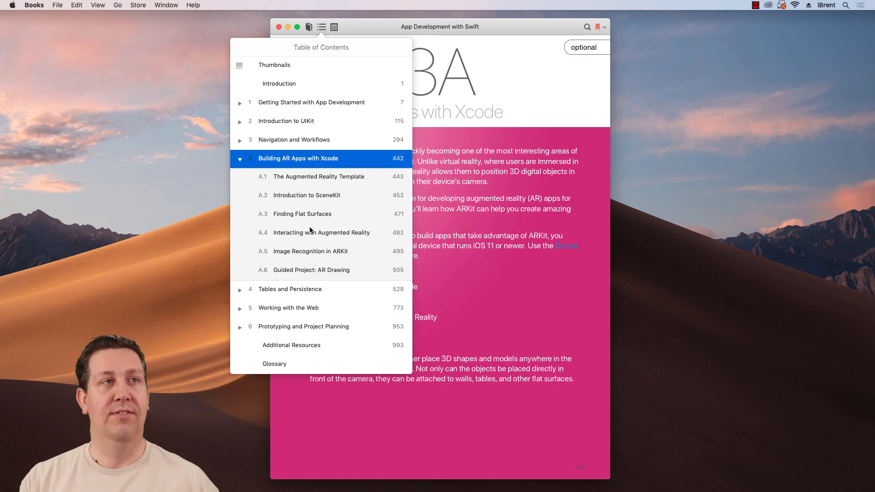
{"action": "mouse_move", "coordinate": [241, 142]}
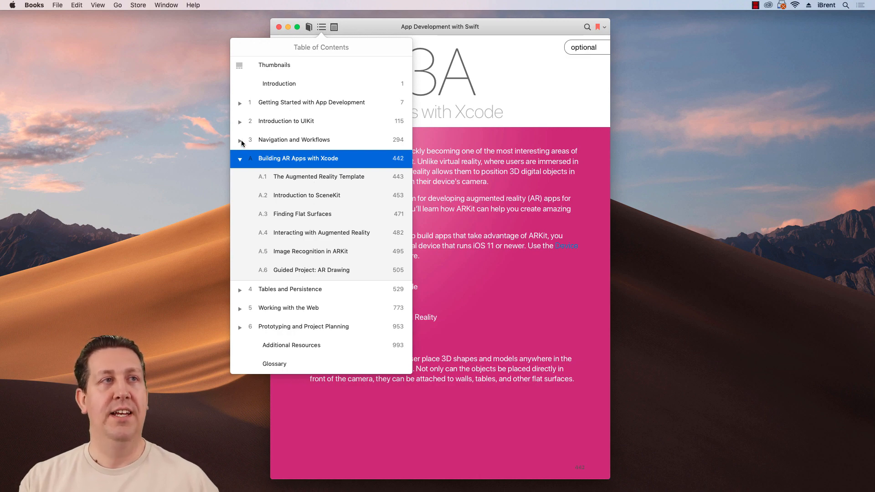
{"action": "left_click", "coordinate": [240, 139]}
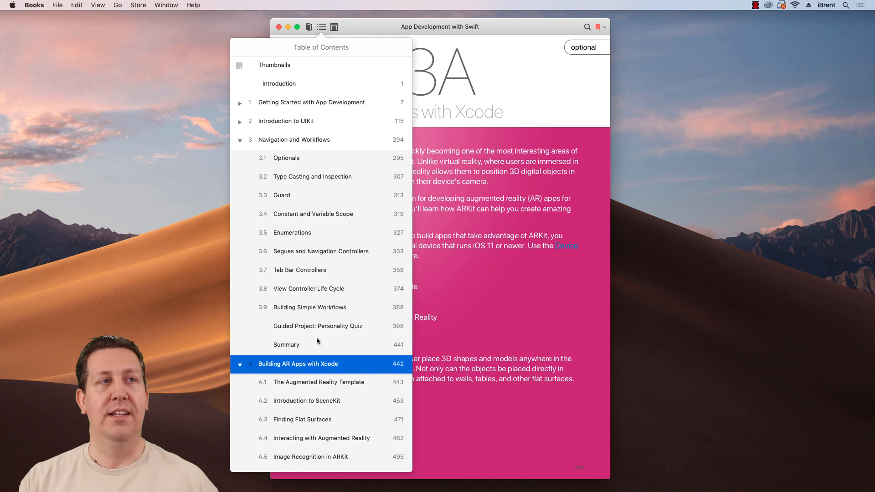
{"action": "mouse_move", "coordinate": [322, 334]}
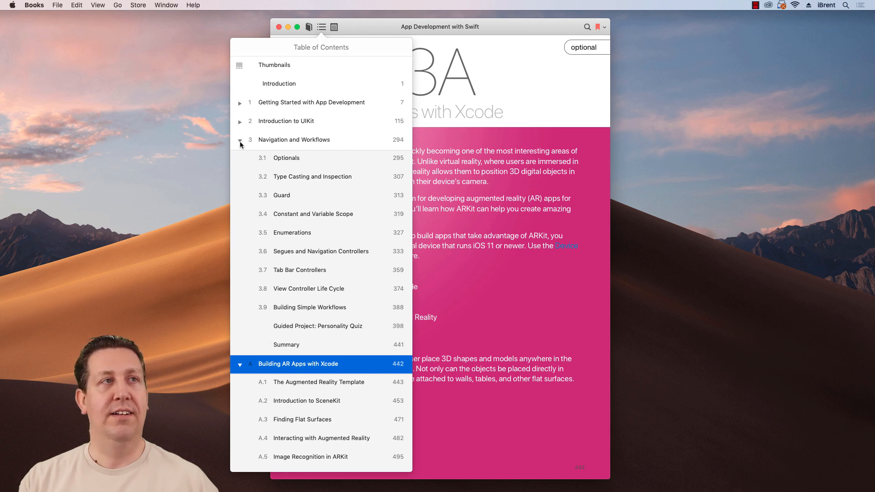
{"action": "left_click", "coordinate": [239, 141]}
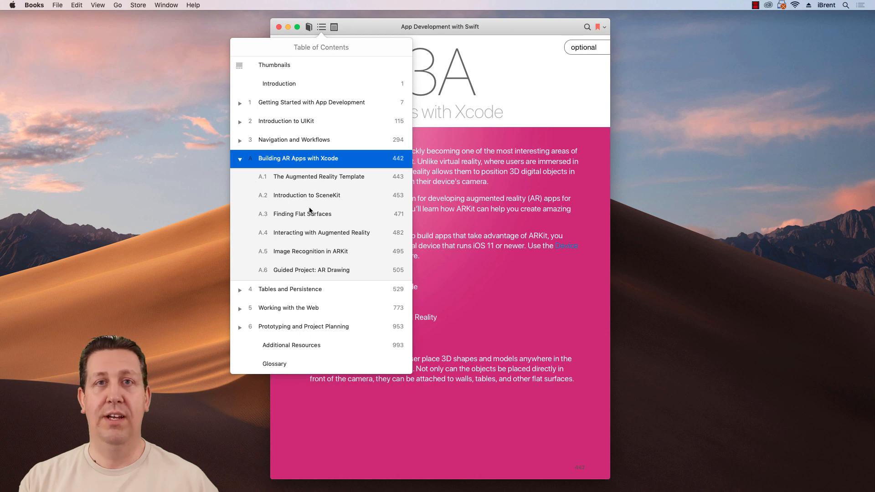
{"action": "mouse_move", "coordinate": [300, 208]}
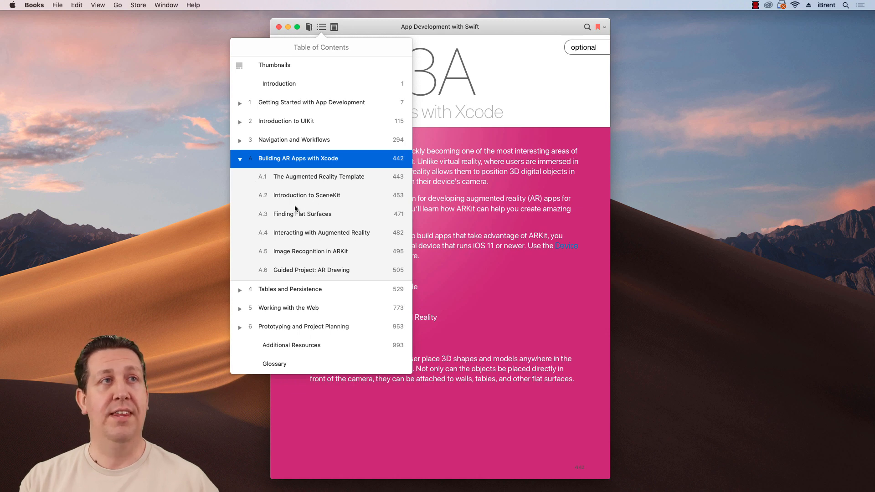
{"action": "mouse_move", "coordinate": [298, 191]}
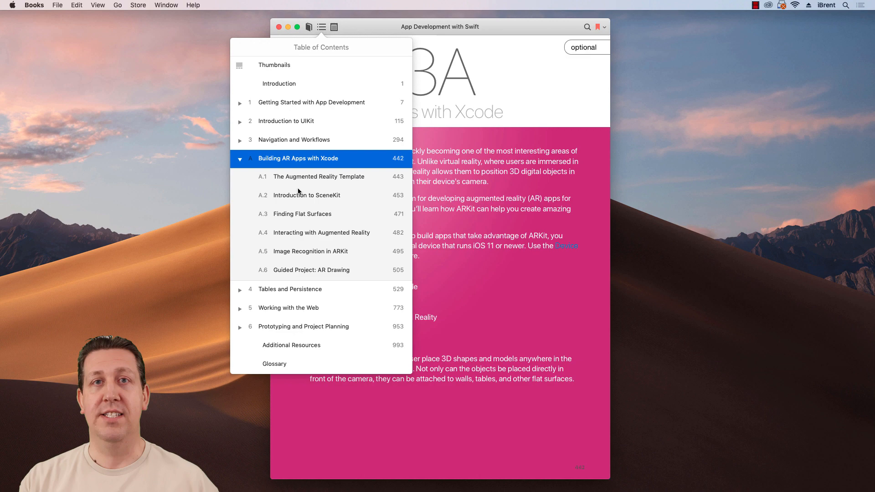
{"action": "mouse_move", "coordinate": [296, 269]}
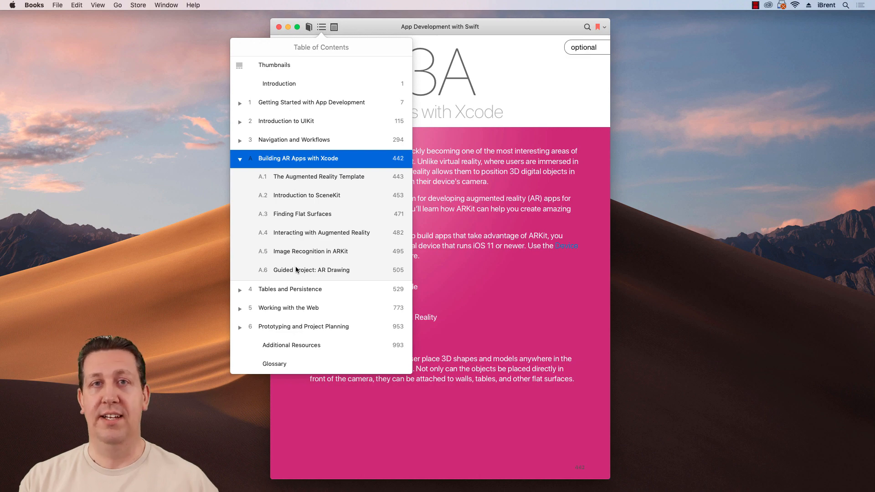
{"action": "left_click", "coordinate": [318, 177]}
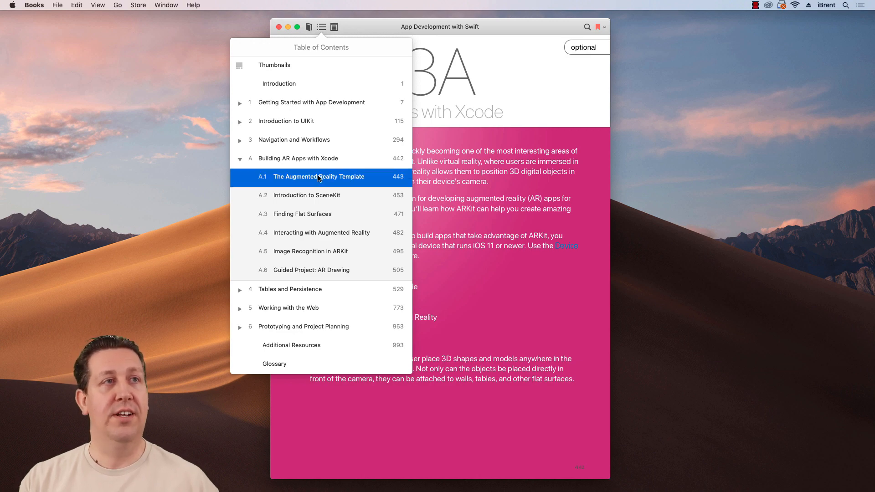
Open Lesson 3A.1, The Augmented Reality Template, from the table of contents
{"action": "left_click", "coordinate": [318, 177]}
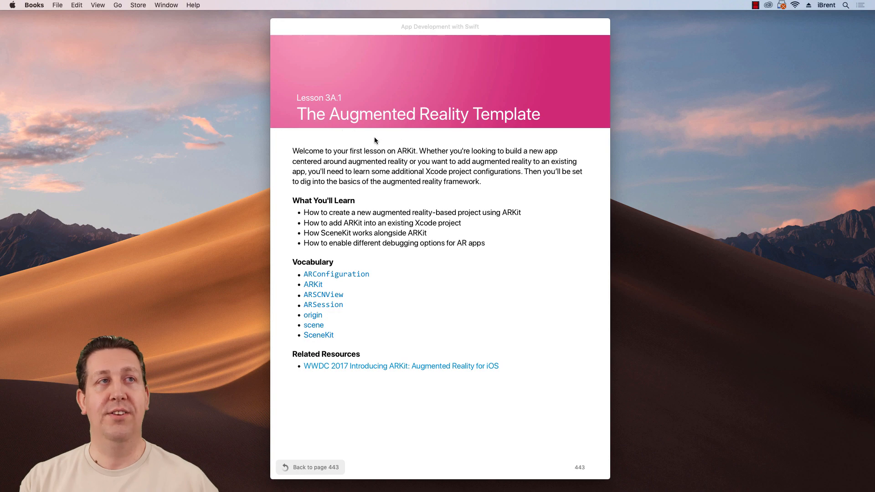
{"action": "mouse_move", "coordinate": [332, 135]}
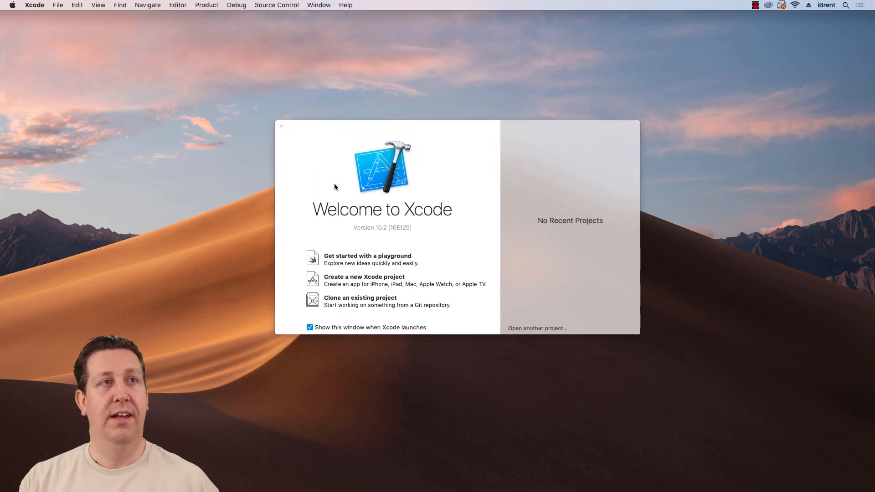
Start a new Xcode project from the Welcome window
{"action": "left_click", "coordinate": [281, 126]}
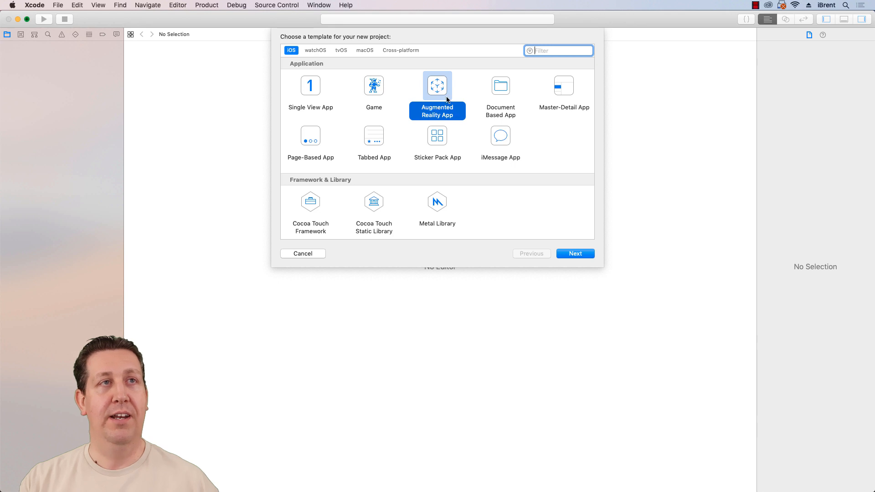
Name the Augmented Reality project AR-Template, keep SceneKit, and create it on the Desktop
{"action": "left_click", "coordinate": [574, 253]}
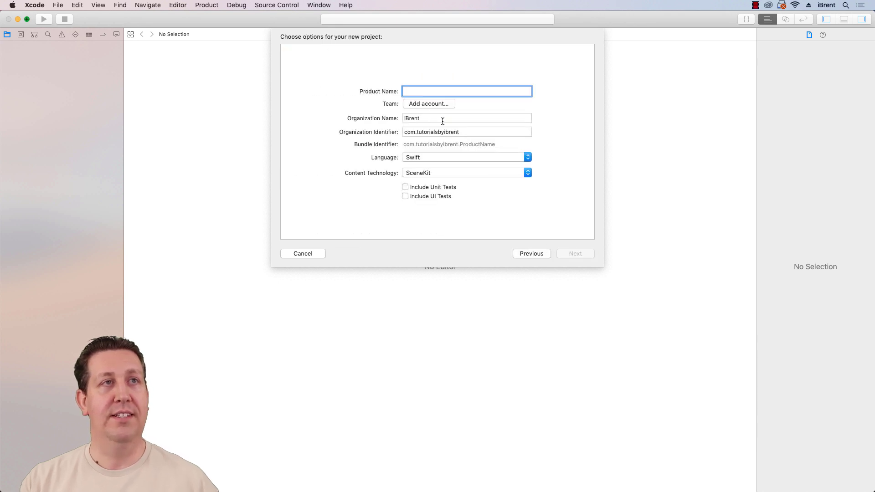
{"action": "type", "text": "A"}
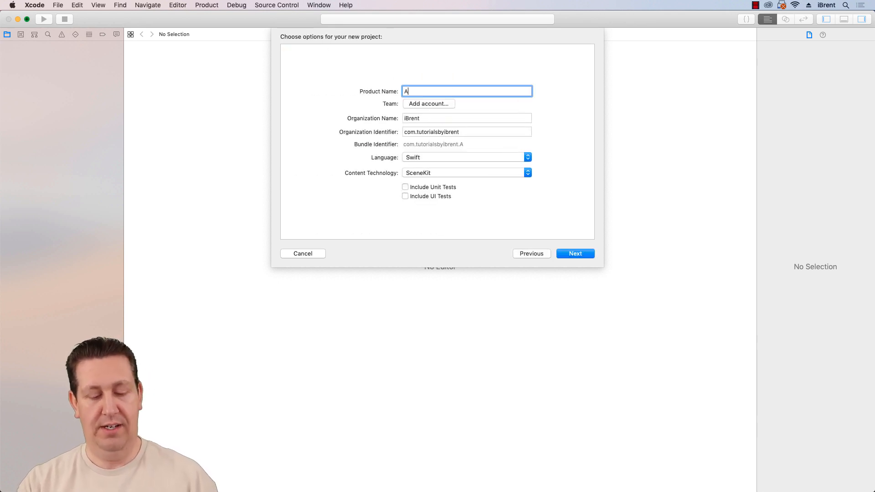
{"action": "type", "text": "R-"}
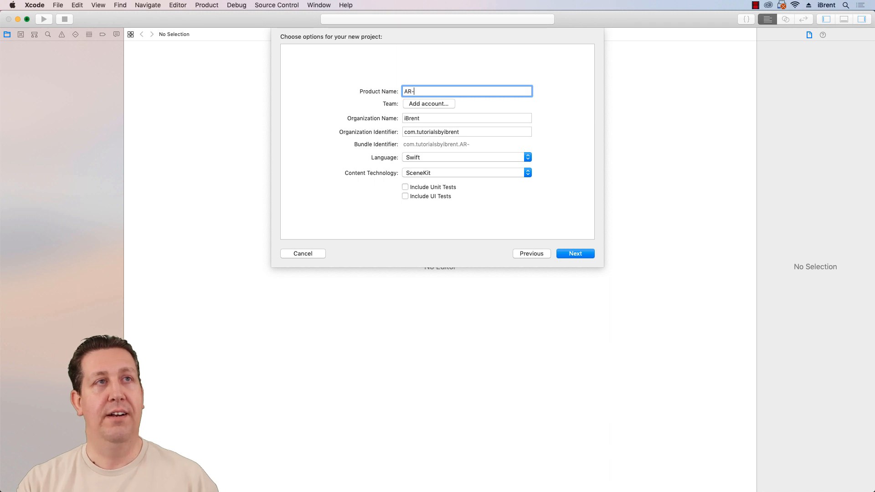
{"action": "type", "text": "Template"}
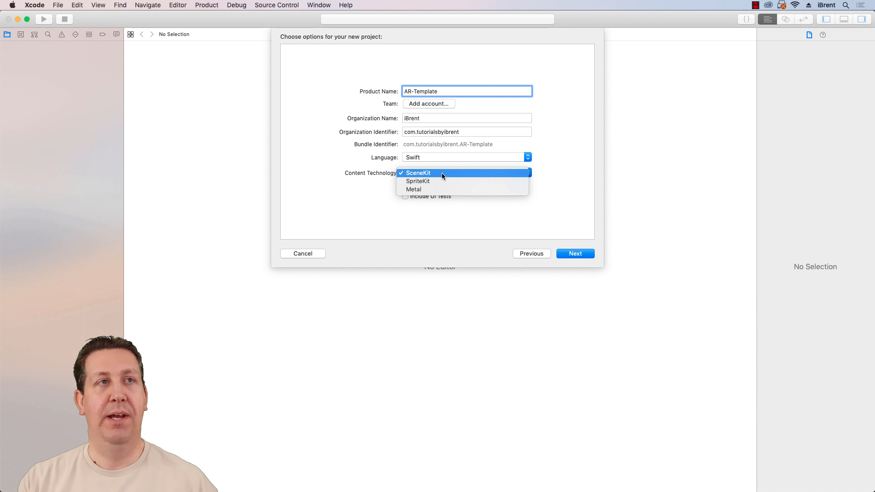
{"action": "mouse_move", "coordinate": [430, 189]}
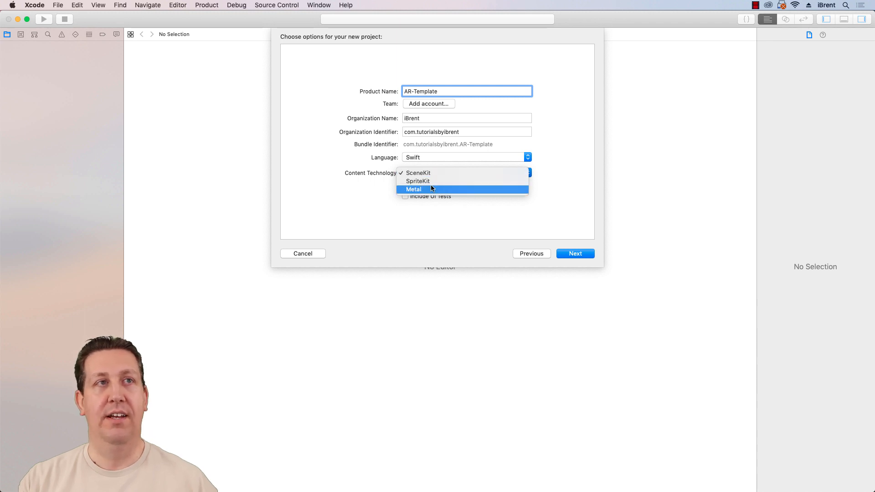
{"action": "mouse_move", "coordinate": [446, 181]}
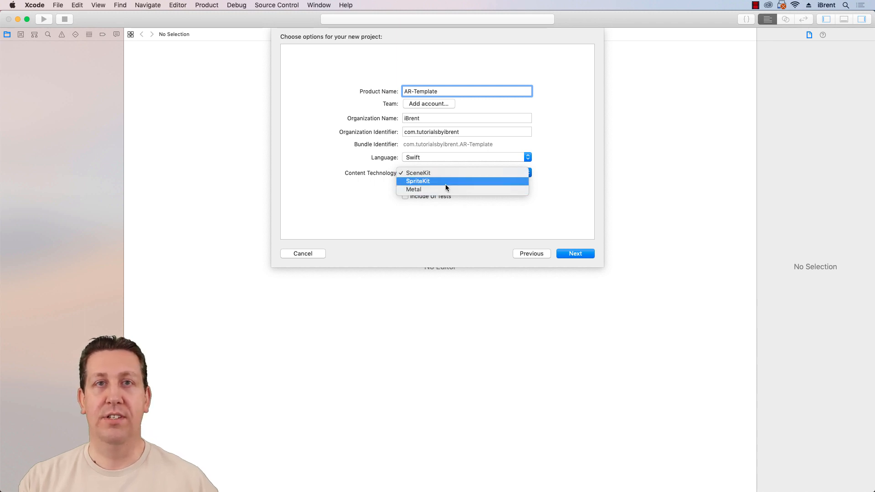
{"action": "mouse_move", "coordinate": [447, 185]}
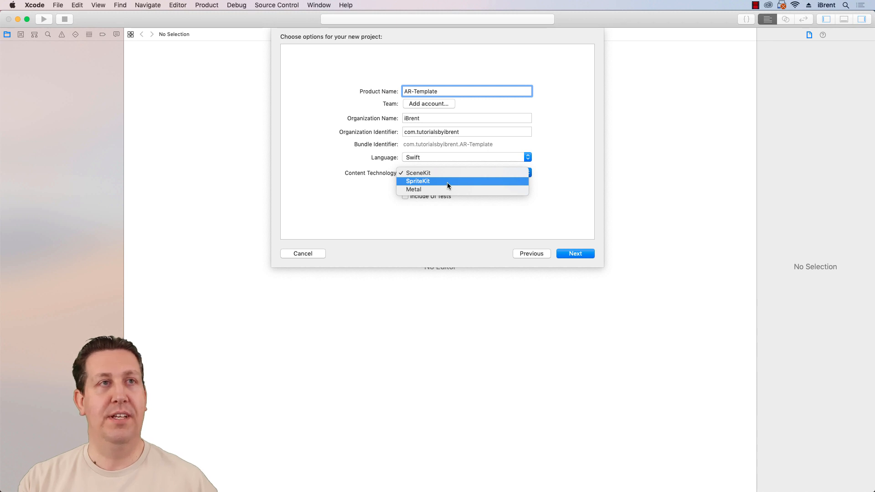
{"action": "mouse_move", "coordinate": [452, 186]}
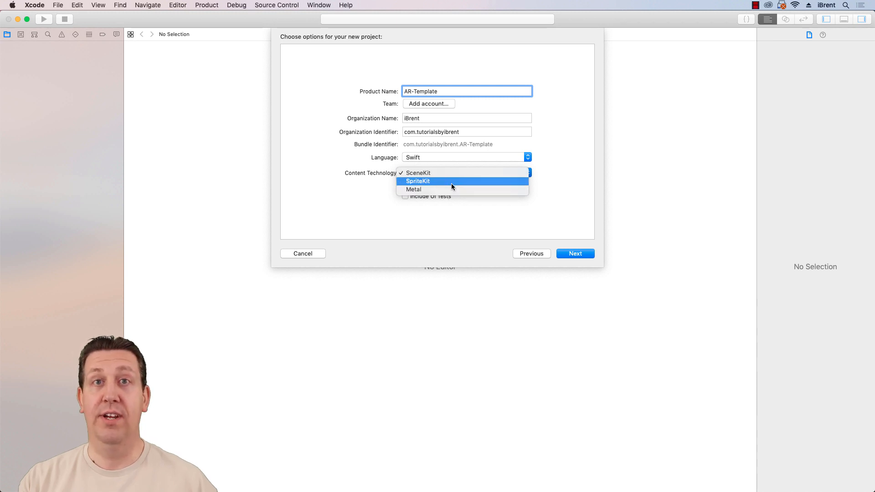
{"action": "left_click", "coordinate": [418, 172]}
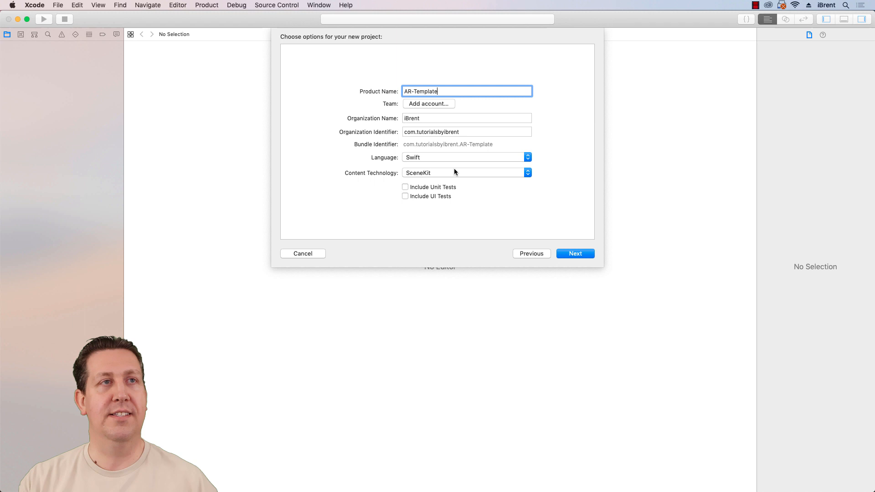
{"action": "left_click", "coordinate": [574, 254]}
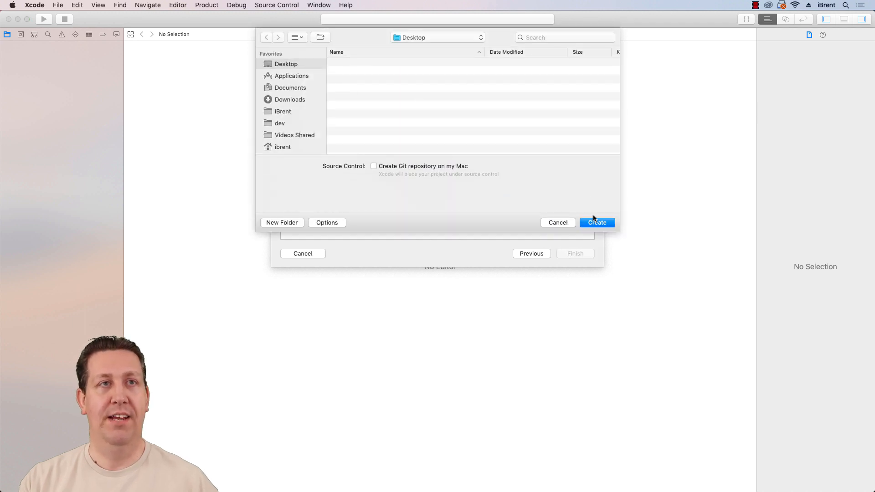
{"action": "left_click", "coordinate": [597, 222]}
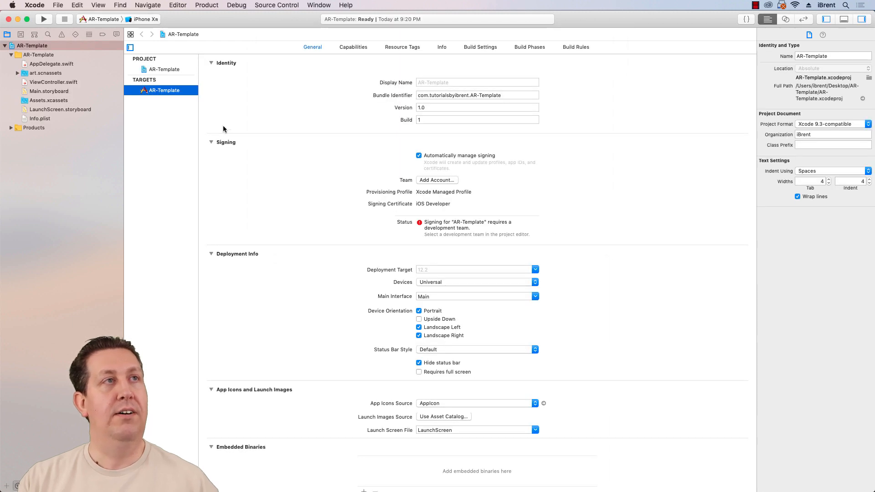
{"action": "mouse_move", "coordinate": [252, 139]}
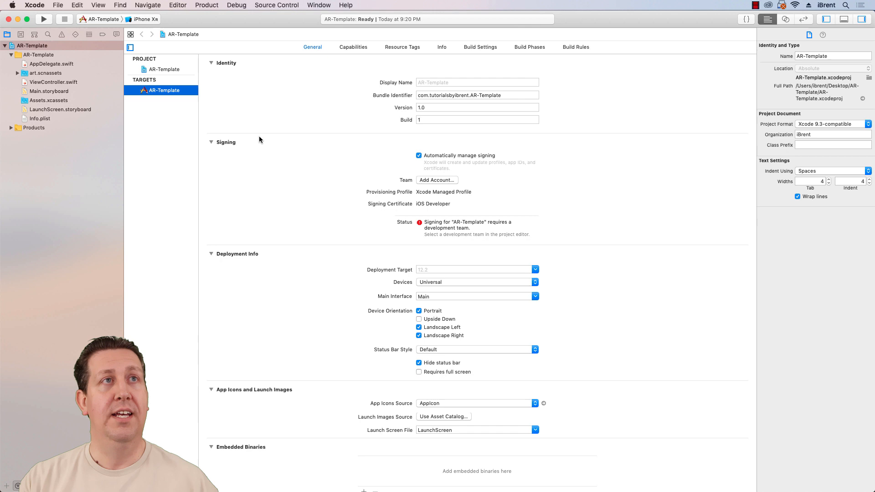
{"action": "mouse_move", "coordinate": [276, 161]}
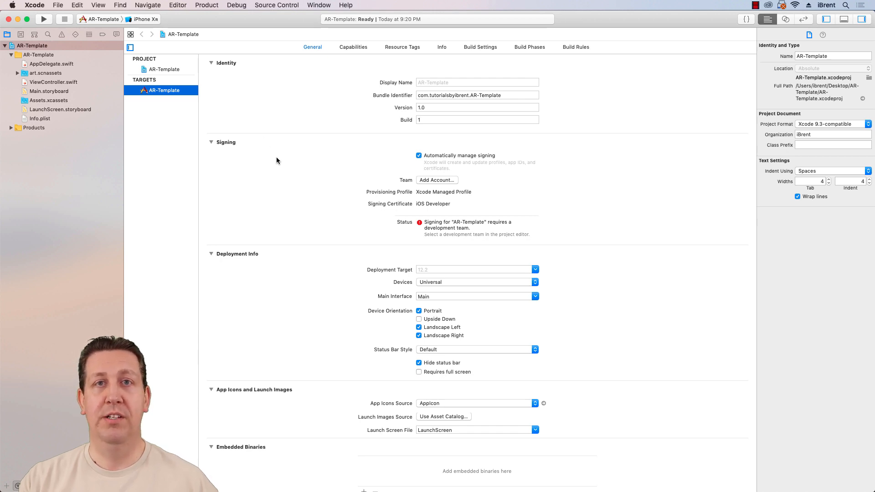
{"action": "mouse_move", "coordinate": [185, 30]}
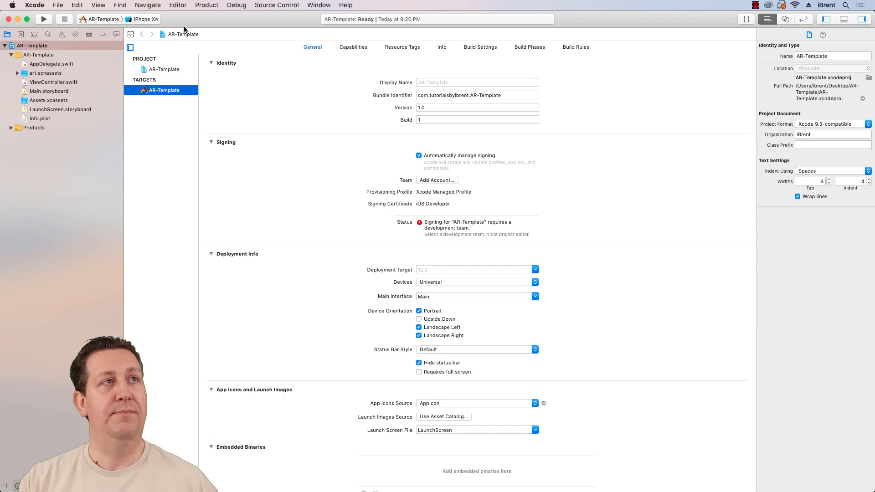
{"action": "mouse_move", "coordinate": [263, 29]}
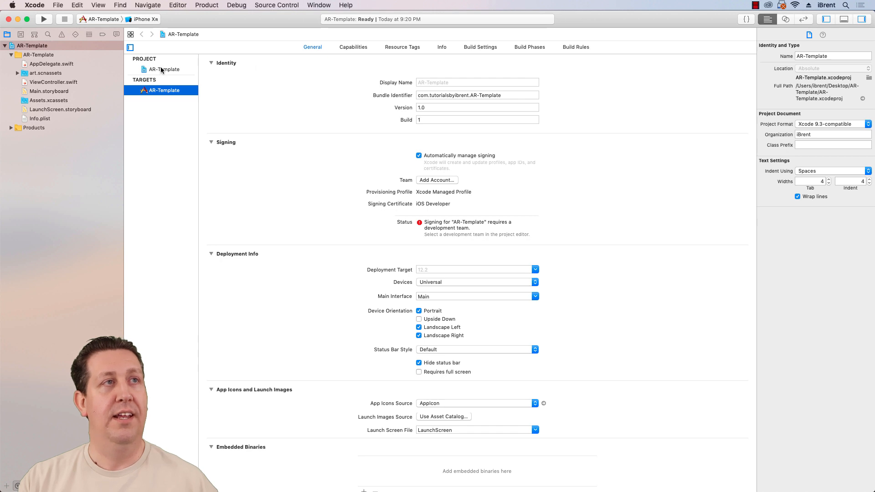
Select the AR-Template project and change its iOS deployment target to 12.1, then 12.2
{"action": "left_click", "coordinate": [164, 69]}
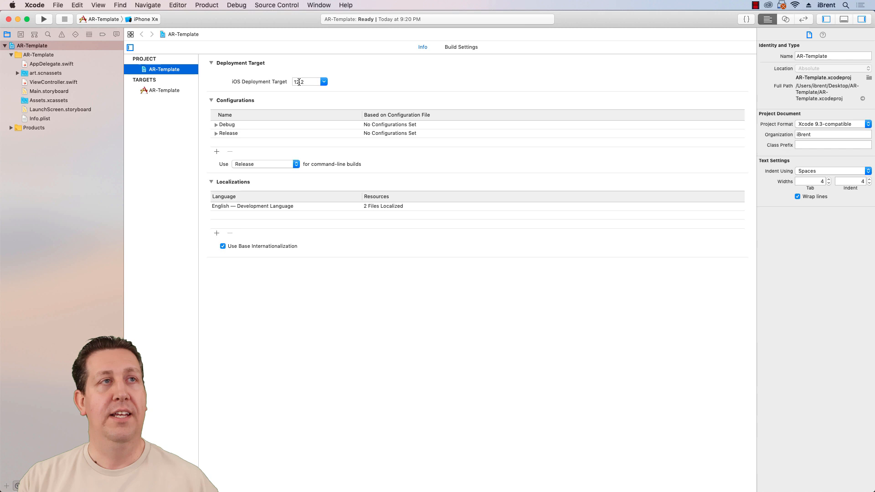
{"action": "left_click", "coordinate": [323, 82]}
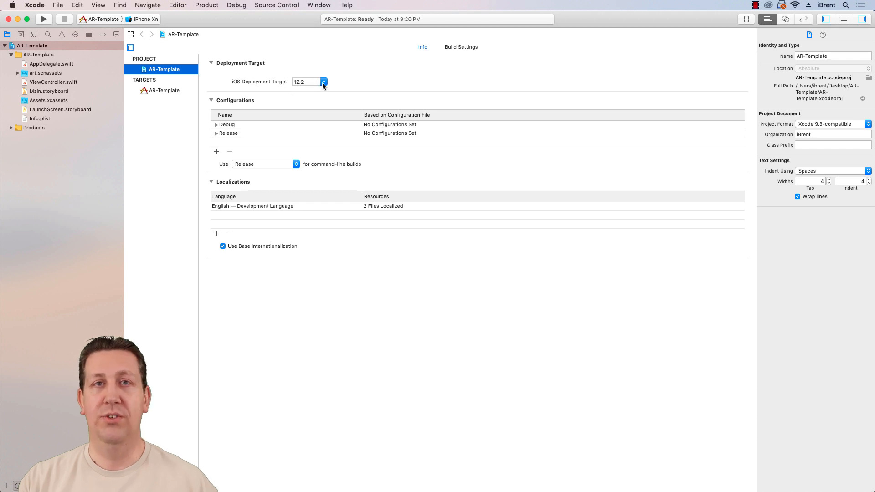
{"action": "left_click", "coordinate": [324, 82]}
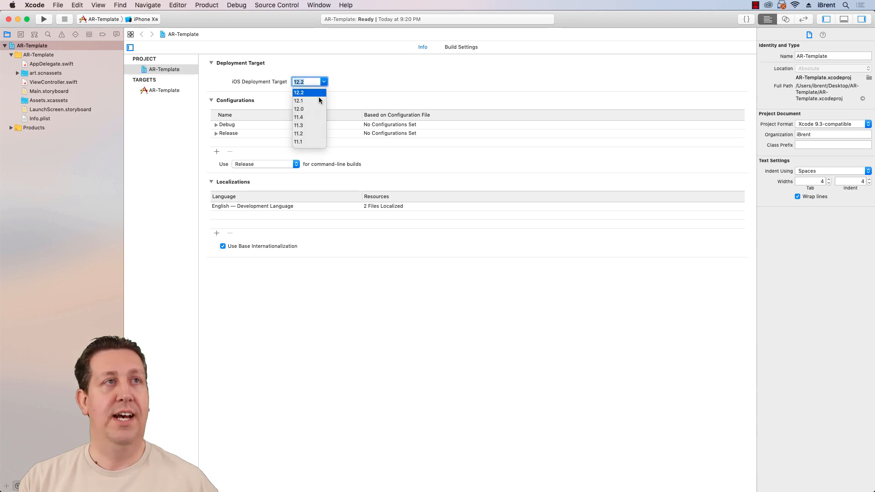
{"action": "left_click", "coordinate": [298, 100]}
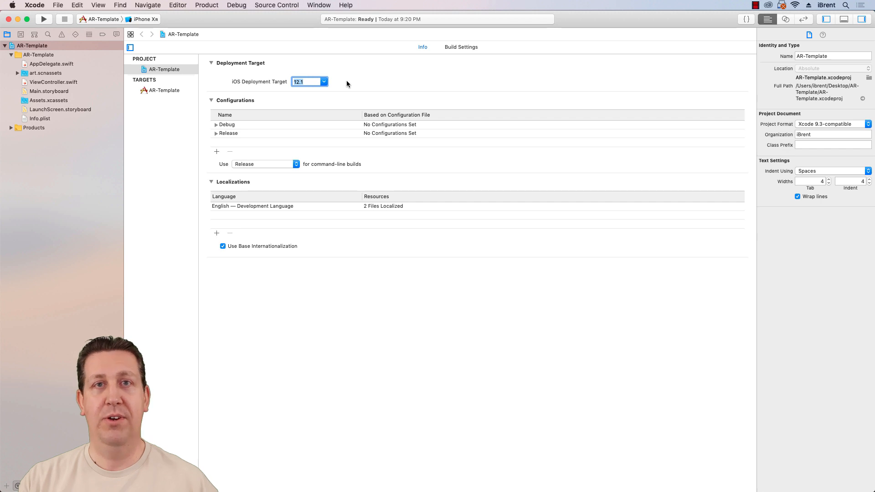
{"action": "mouse_move", "coordinate": [345, 81]}
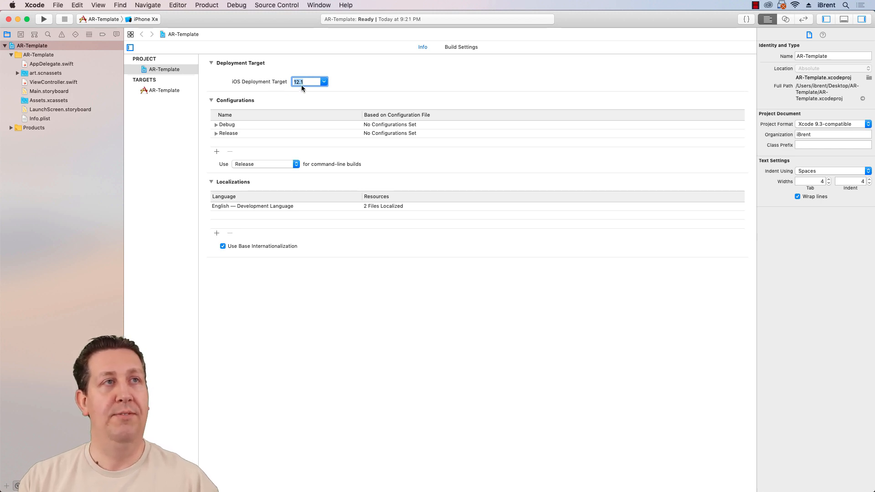
{"action": "mouse_move", "coordinate": [345, 87]}
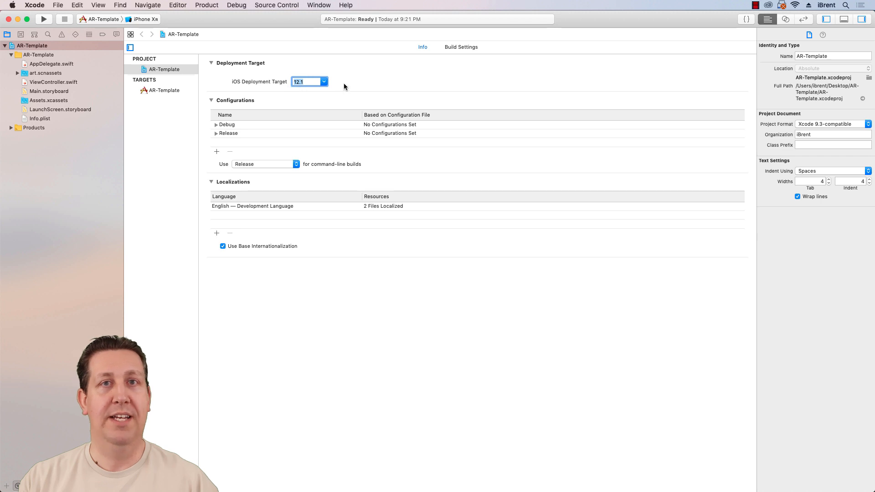
{"action": "mouse_move", "coordinate": [320, 93]}
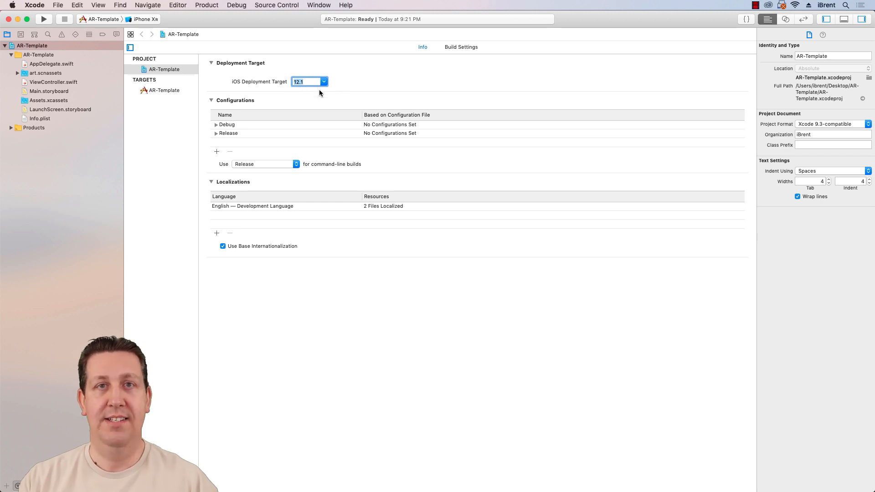
{"action": "mouse_move", "coordinate": [328, 101]}
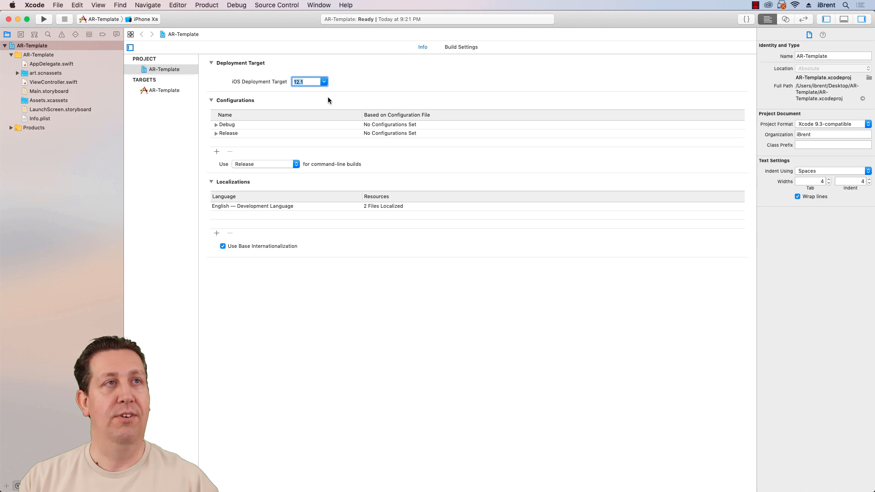
{"action": "left_click", "coordinate": [324, 82]}
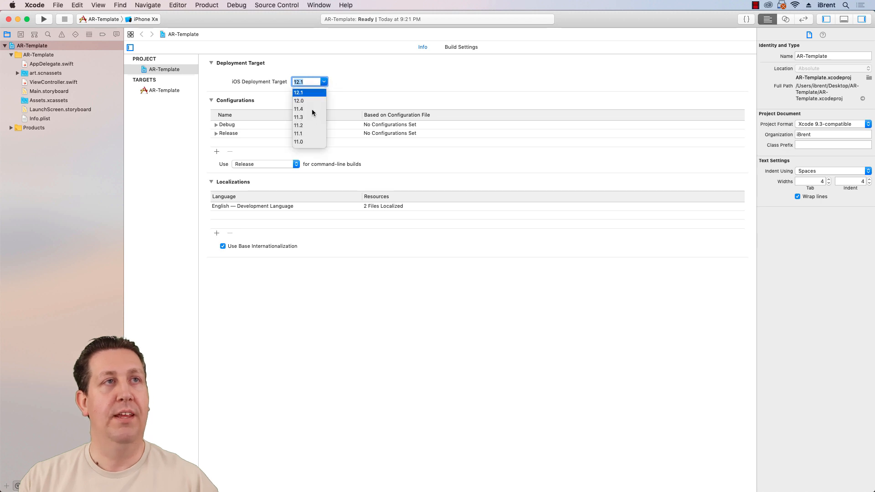
{"action": "left_click", "coordinate": [298, 92]}
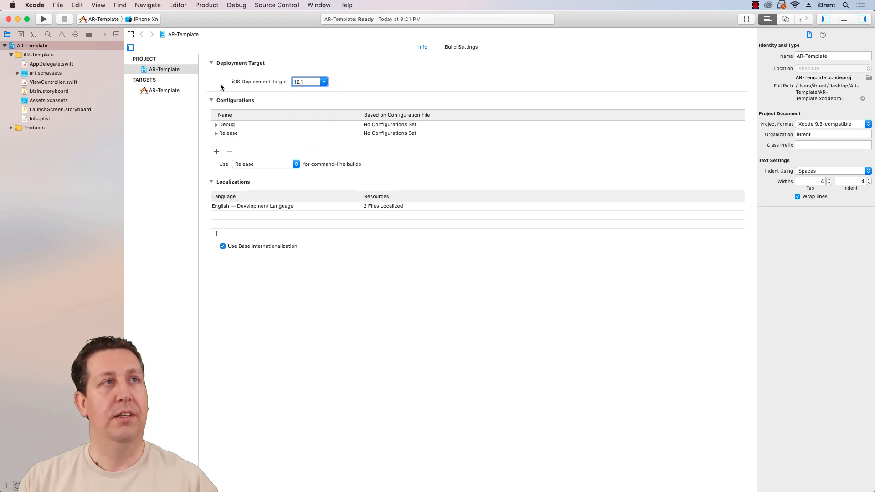
{"action": "left_click", "coordinate": [163, 90]}
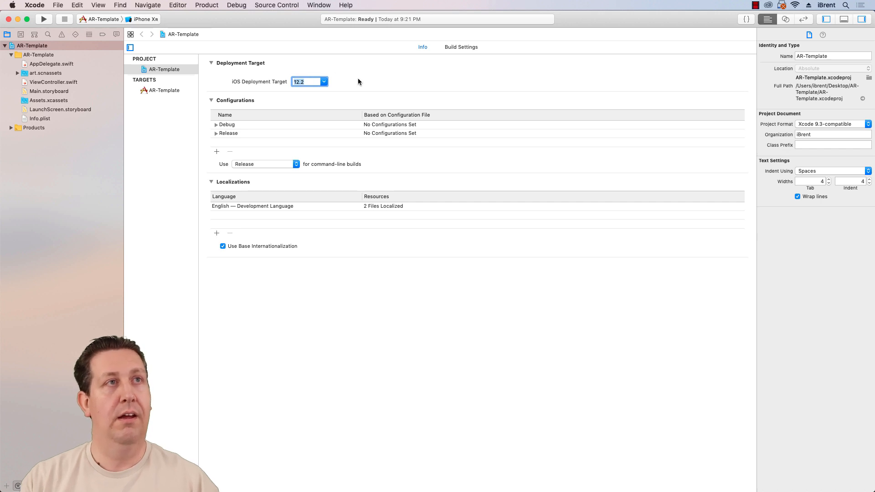
{"action": "mouse_move", "coordinate": [92, 20]}
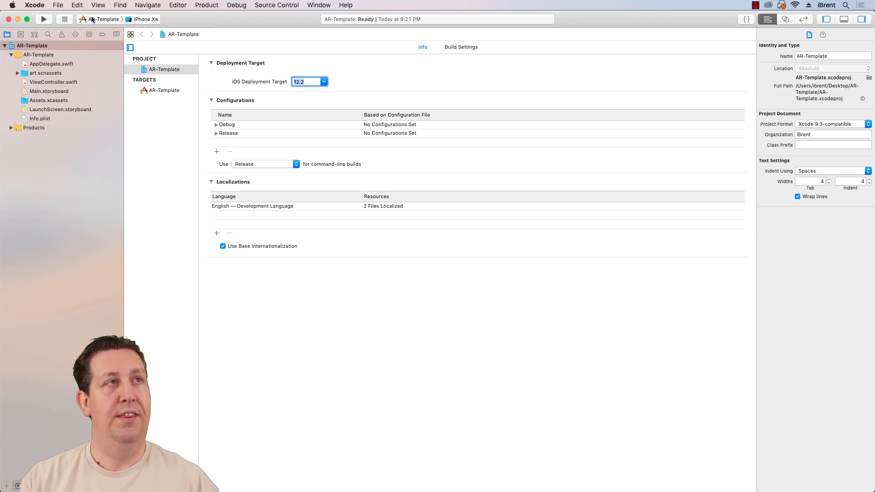
Make the iPhone Xs Max the run destination and set the deployment target to 12.1
{"action": "left_click", "coordinate": [144, 19]}
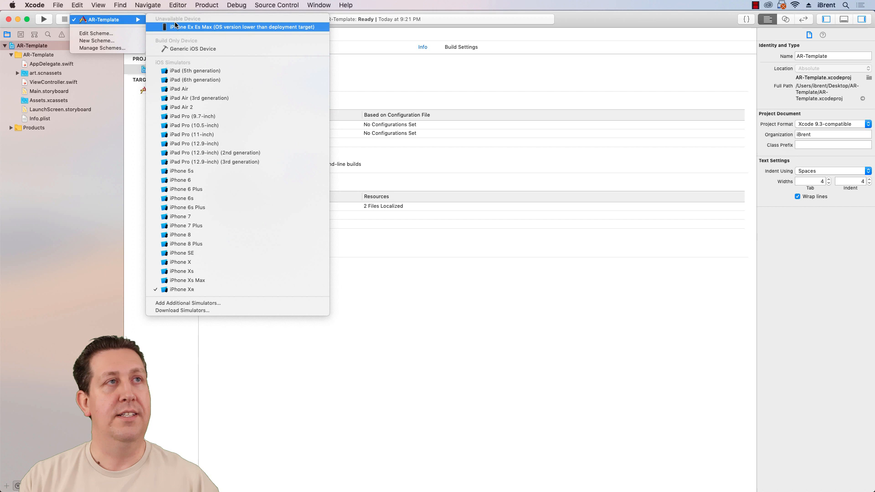
{"action": "left_click", "coordinate": [243, 27]}
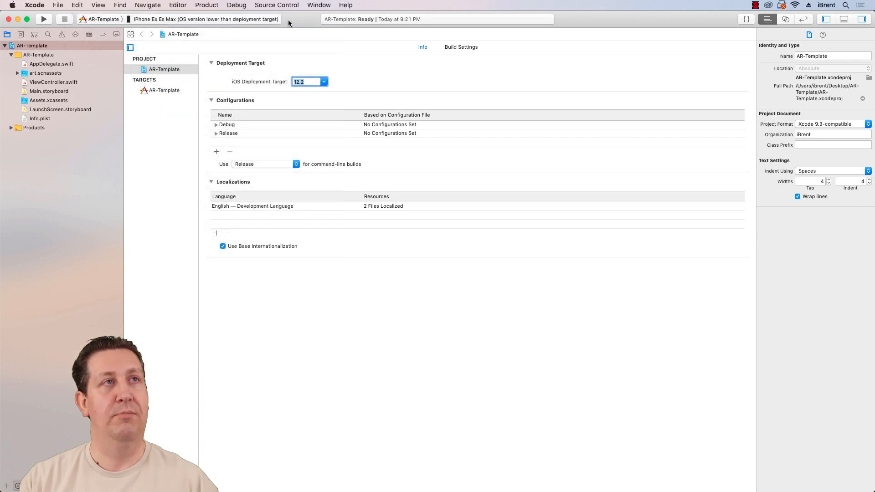
{"action": "left_click", "coordinate": [323, 82]}
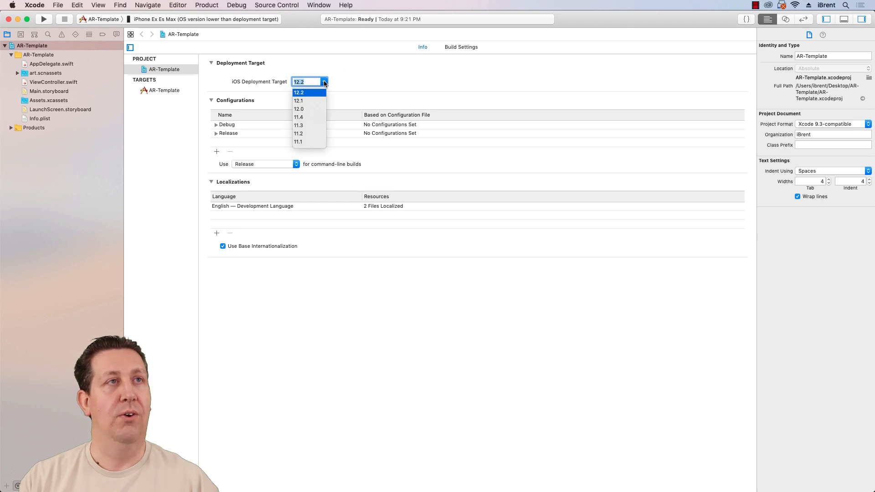
{"action": "left_click", "coordinate": [298, 102]}
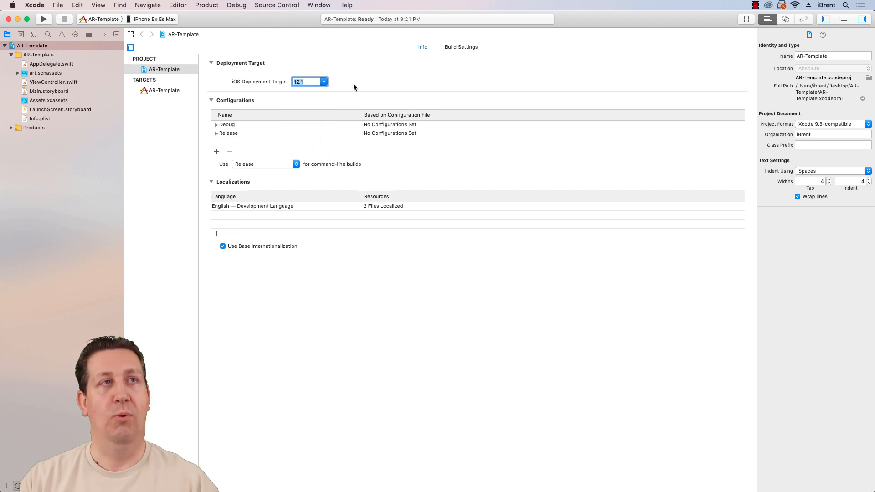
{"action": "mouse_move", "coordinate": [236, 68]}
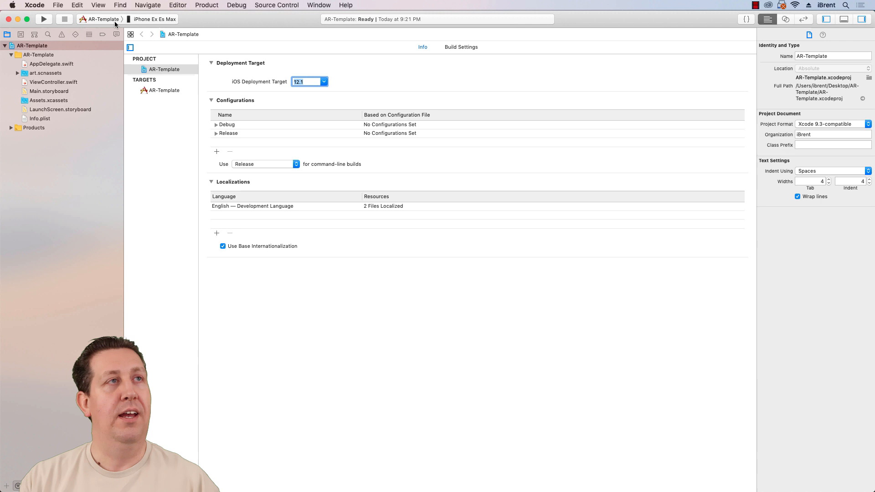
{"action": "left_click", "coordinate": [102, 20]}
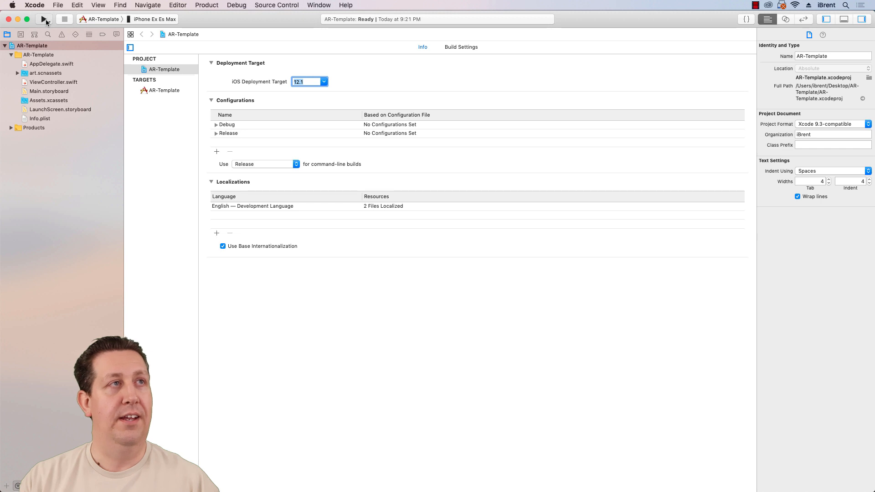
Run the build on the iPhone, then view the AR-Template target's General settings
{"action": "left_click", "coordinate": [44, 18]}
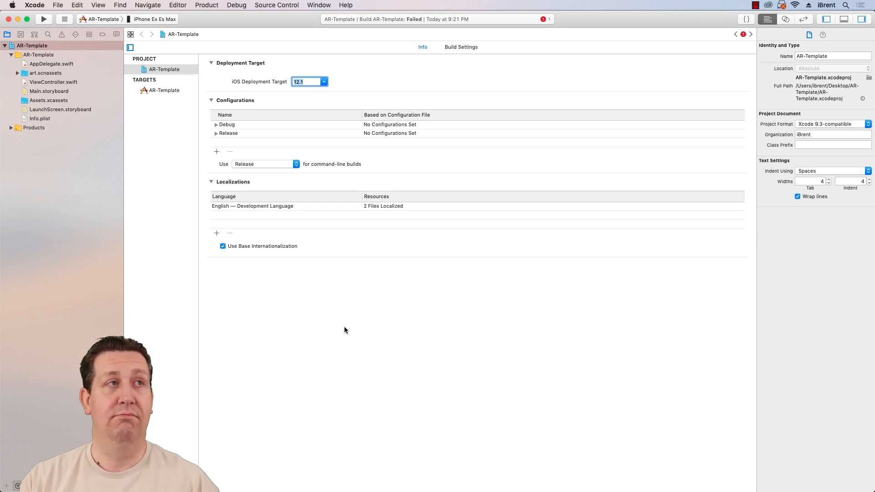
{"action": "left_click", "coordinate": [62, 34]}
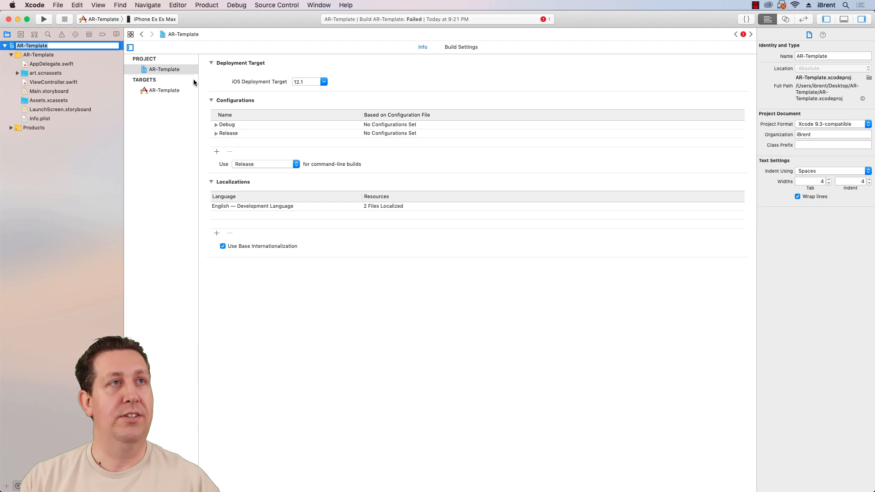
{"action": "left_click", "coordinate": [163, 90]}
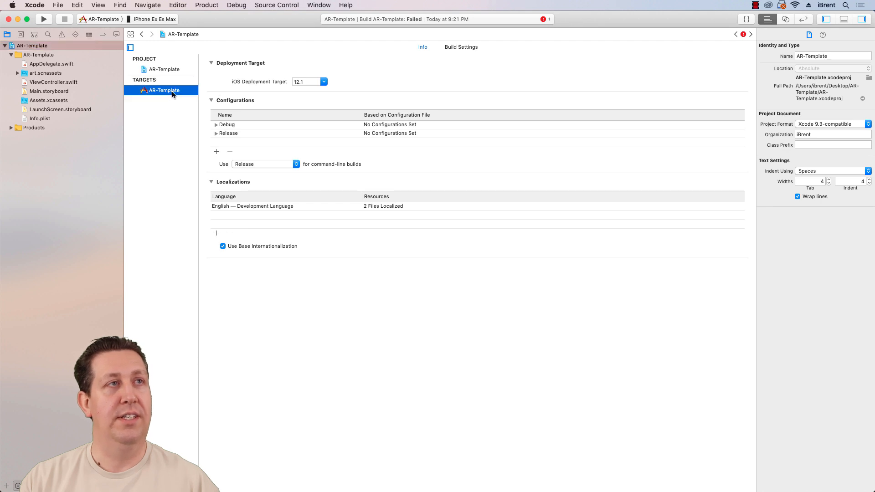
{"action": "left_click", "coordinate": [163, 89]}
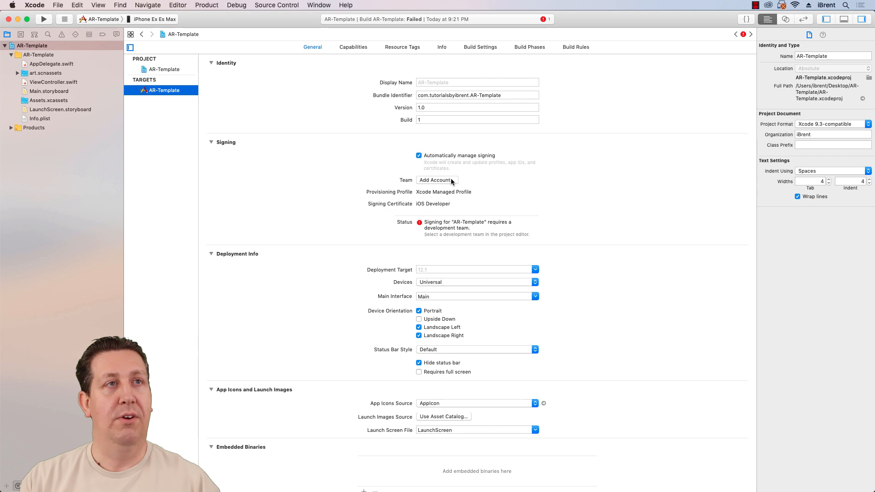
Add an Apple ID account from the Team field and submit the sign-in details
{"action": "left_click", "coordinate": [437, 180]}
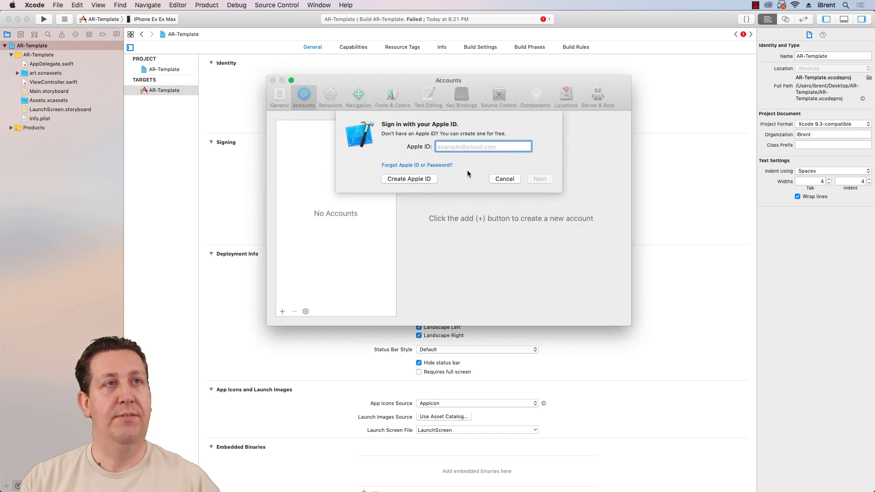
{"action": "mouse_move", "coordinate": [459, 186]}
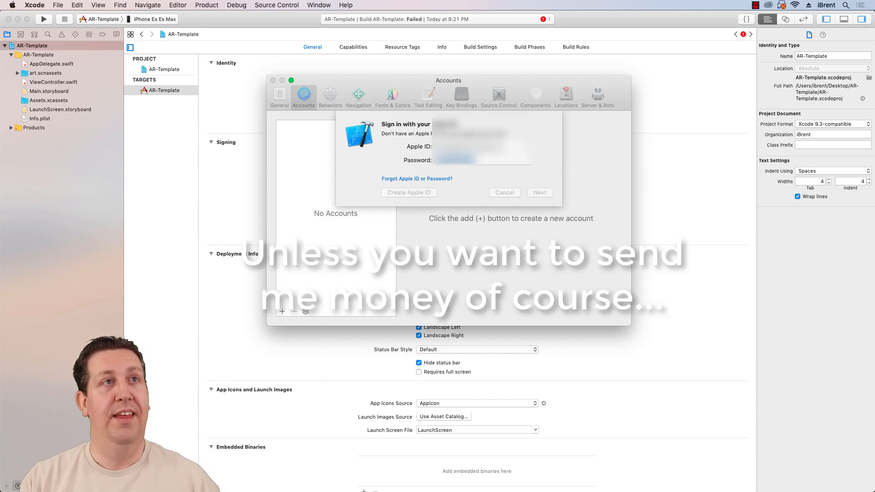
{"action": "left_click", "coordinate": [539, 192]}
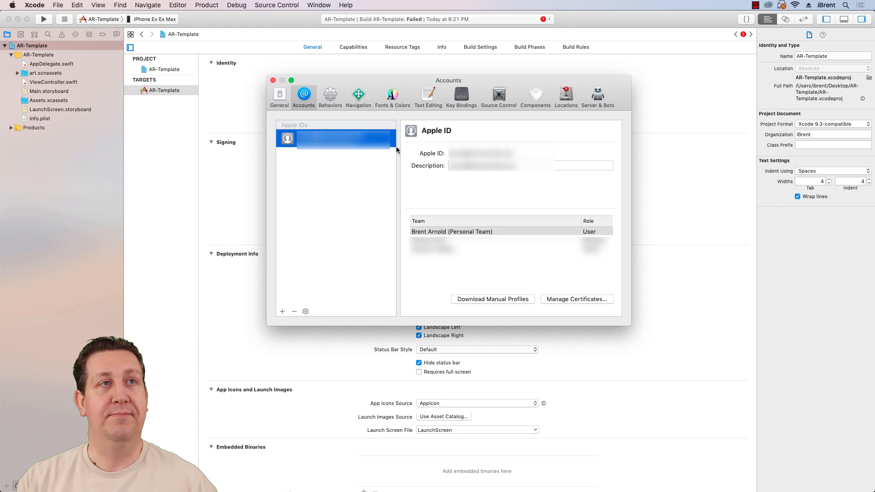
{"action": "mouse_move", "coordinate": [524, 244]}
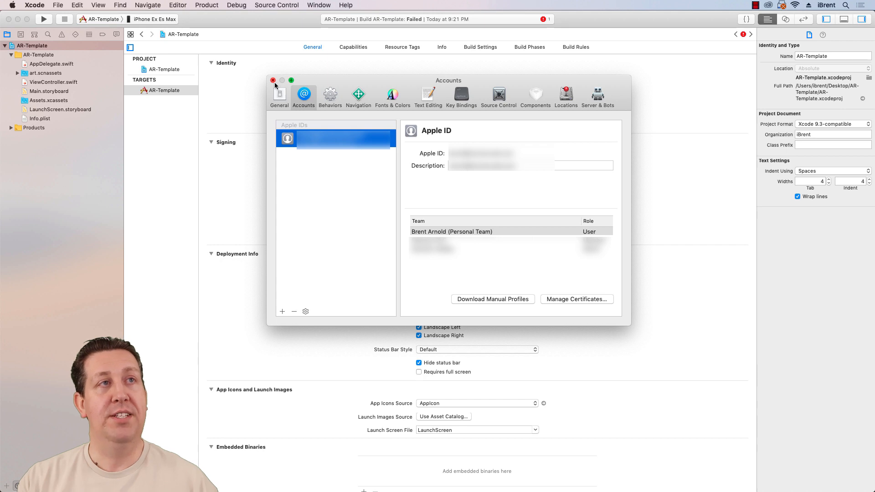
Choose the Personal Team under Signing in the AR-Template target's General tab
{"action": "left_click", "coordinate": [273, 80]}
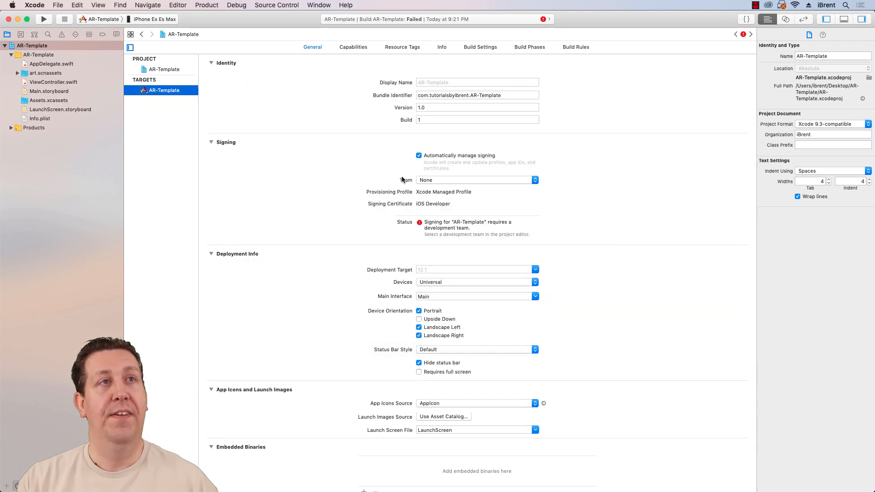
{"action": "left_click", "coordinate": [533, 179]}
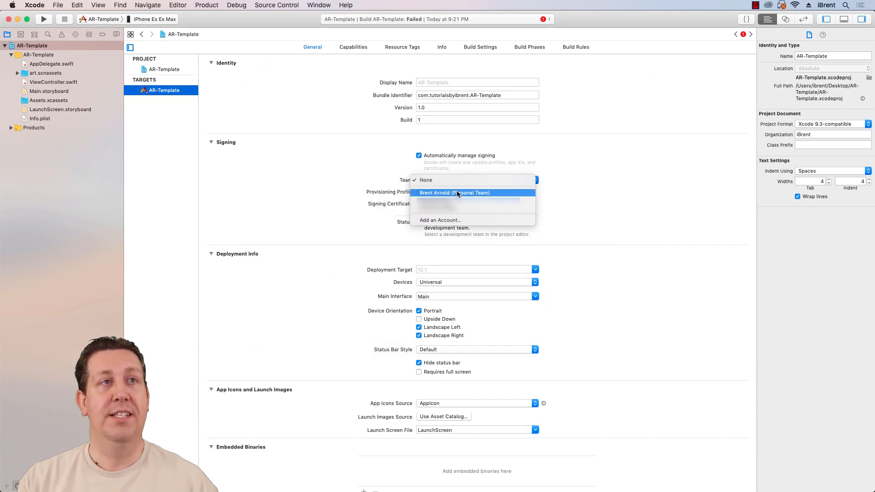
{"action": "mouse_move", "coordinate": [472, 192]}
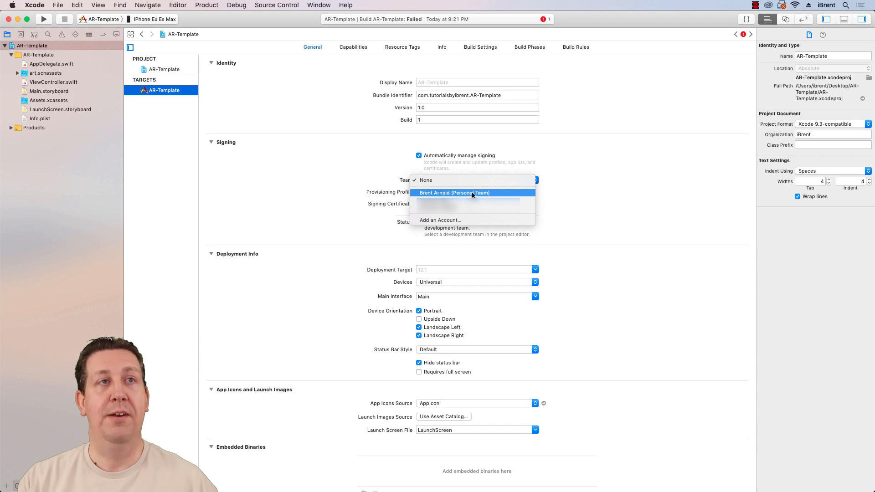
{"action": "left_click", "coordinate": [453, 192]}
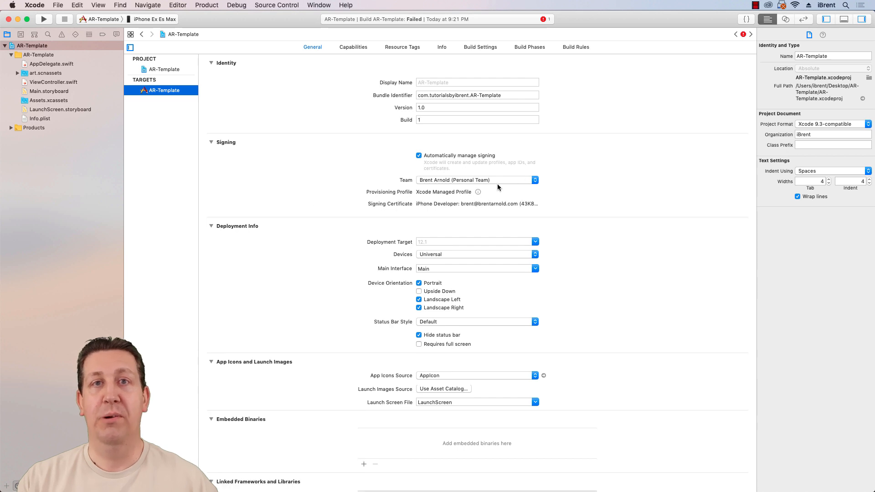
{"action": "mouse_move", "coordinate": [351, 198]}
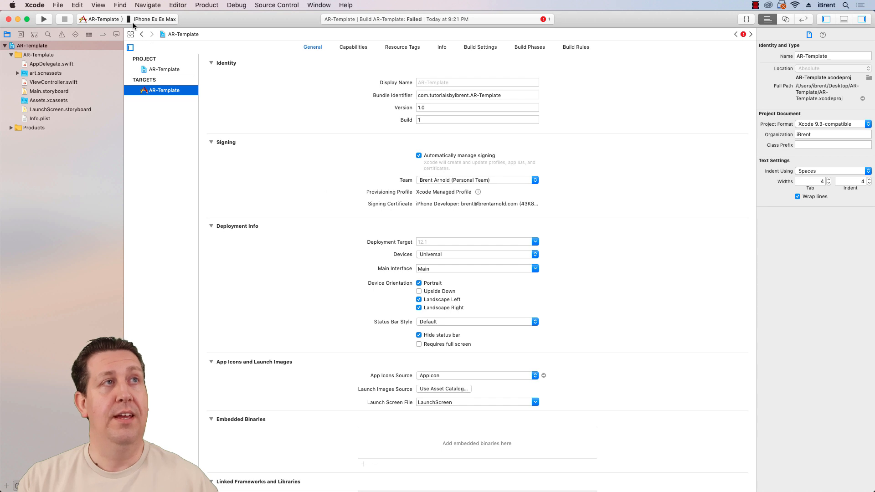
{"action": "mouse_move", "coordinate": [346, 176]}
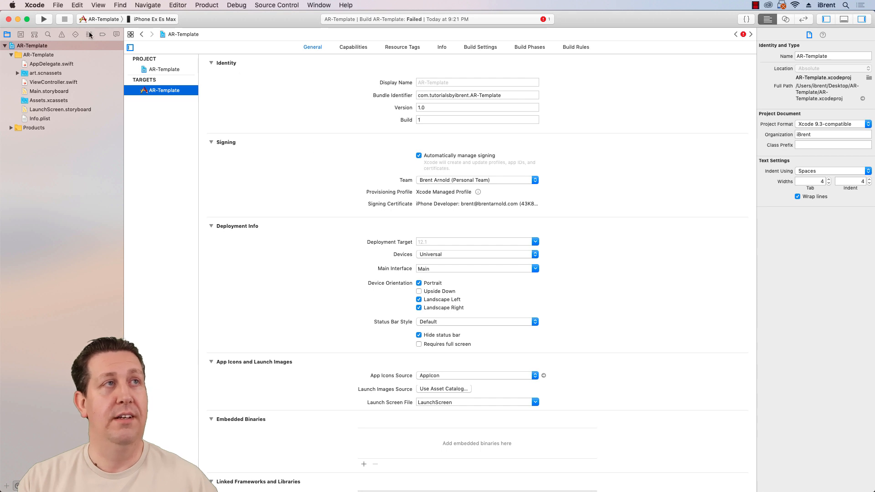
Run AR-Template on the iPhone and enter the login keychain password for codesign
{"action": "left_click", "coordinate": [44, 18]}
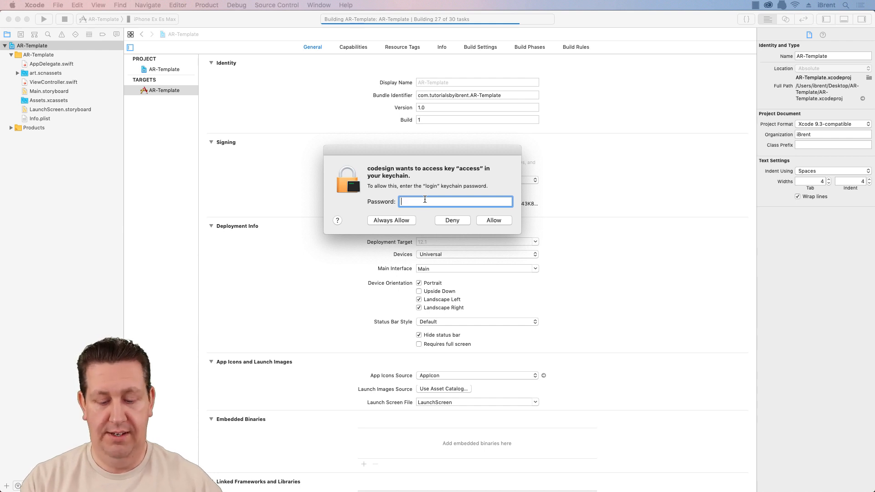
{"action": "type", "text": "••••"}
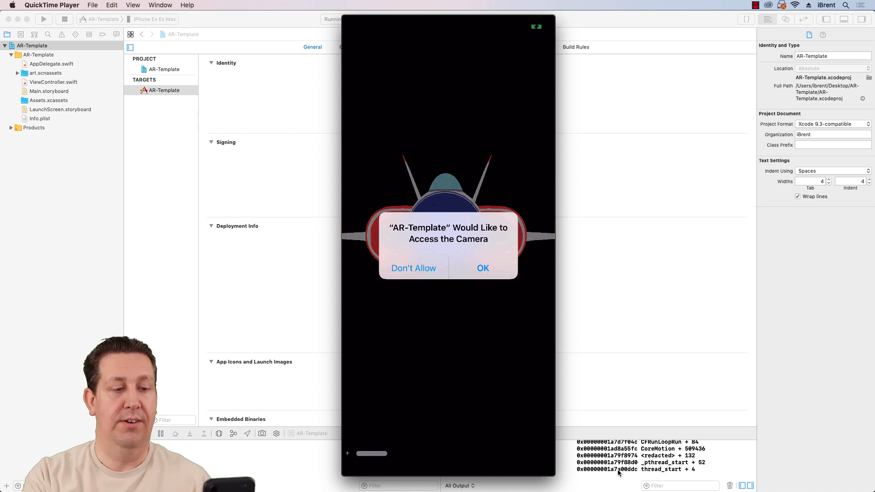
Interact with the QuickTime Player mirror while AR-Template shows its camera permission alert
{"action": "left_click", "coordinate": [482, 268]}
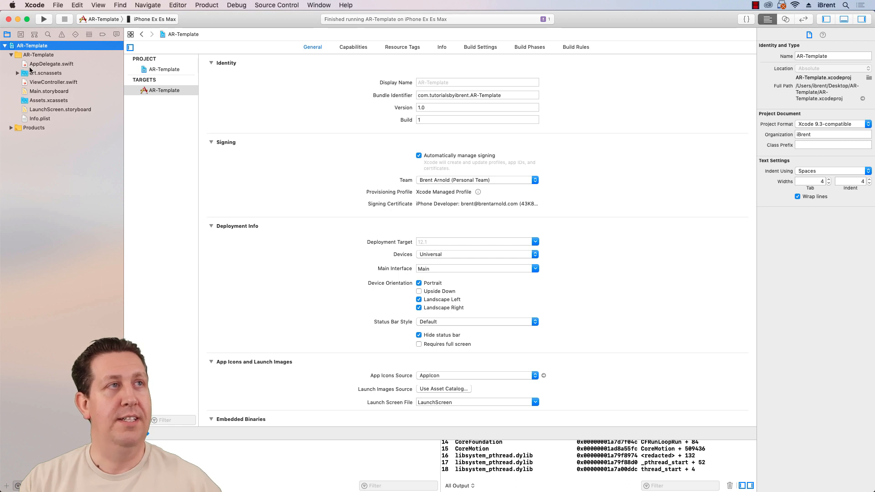
{"action": "mouse_move", "coordinate": [64, 90]}
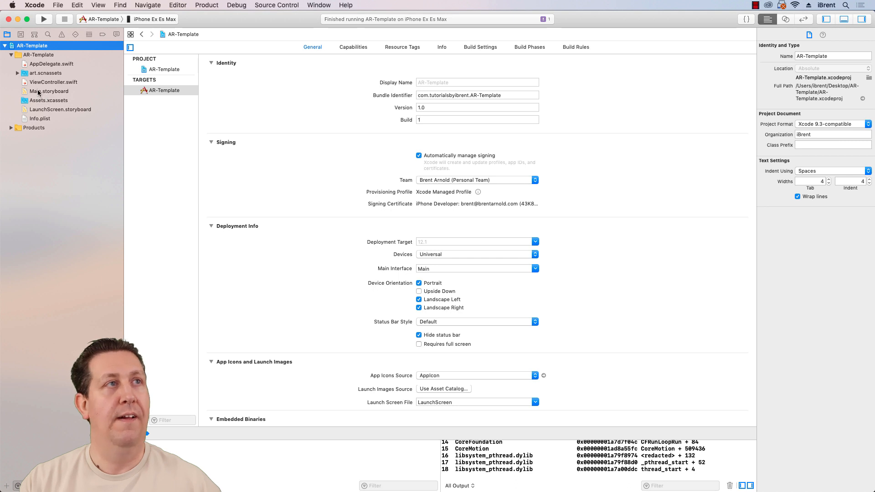
Open Main.storyboard and select the scene view in the View Controller Scene
{"action": "left_click", "coordinate": [49, 91]}
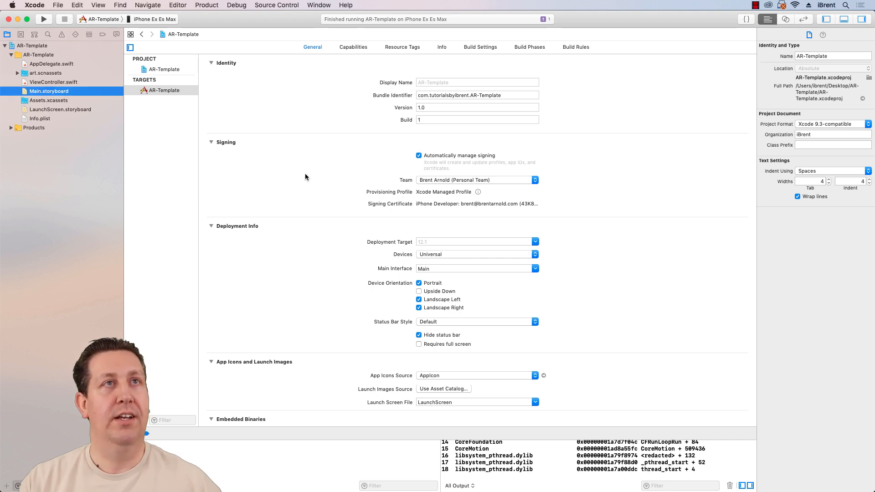
{"action": "left_click", "coordinate": [48, 91]}
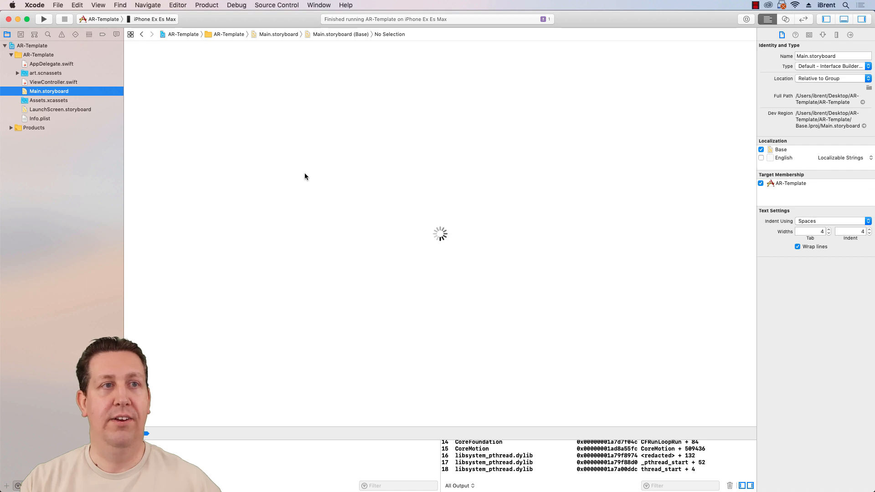
{"action": "mouse_move", "coordinate": [360, 200]}
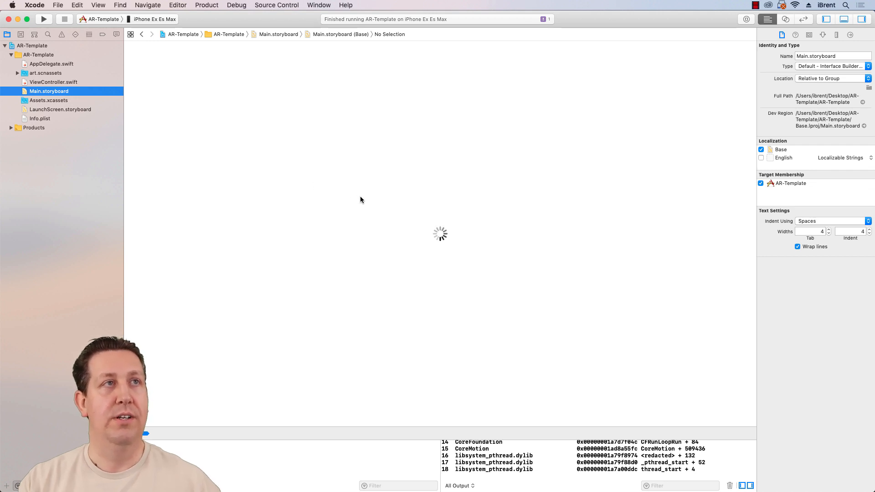
{"action": "mouse_move", "coordinate": [337, 197]}
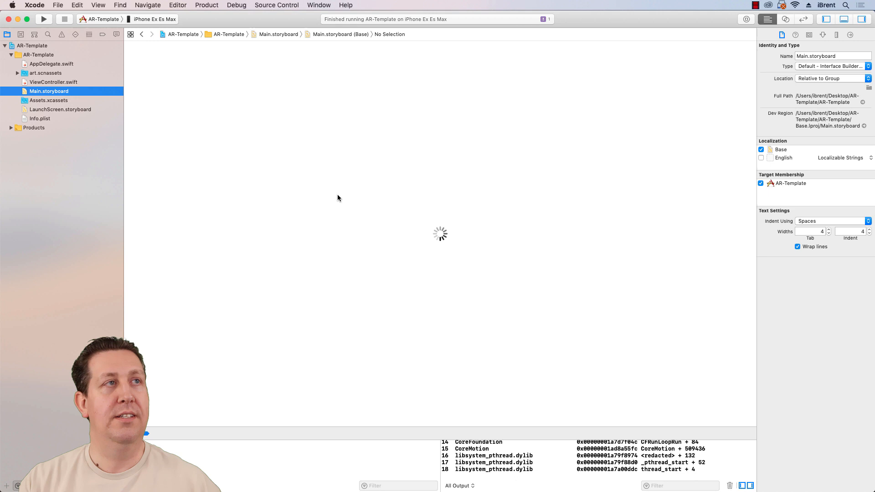
{"action": "mouse_move", "coordinate": [357, 198]}
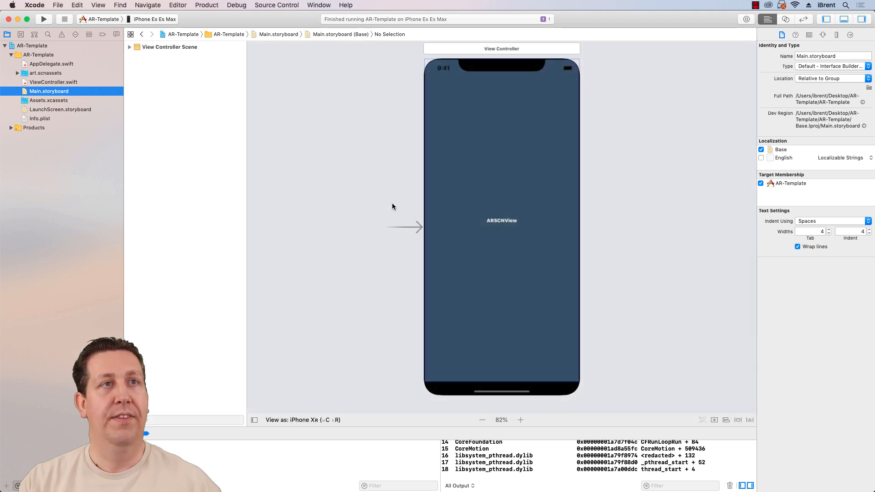
{"action": "mouse_move", "coordinate": [522, 220]}
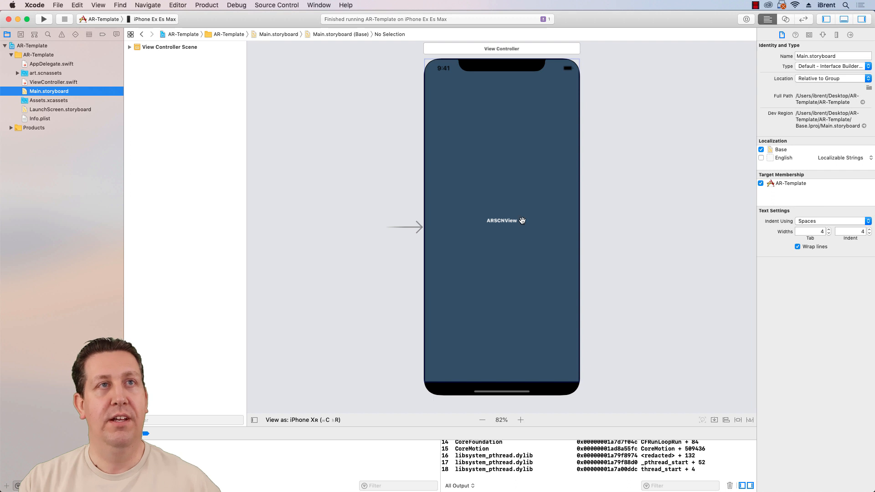
{"action": "mouse_move", "coordinate": [532, 181]}
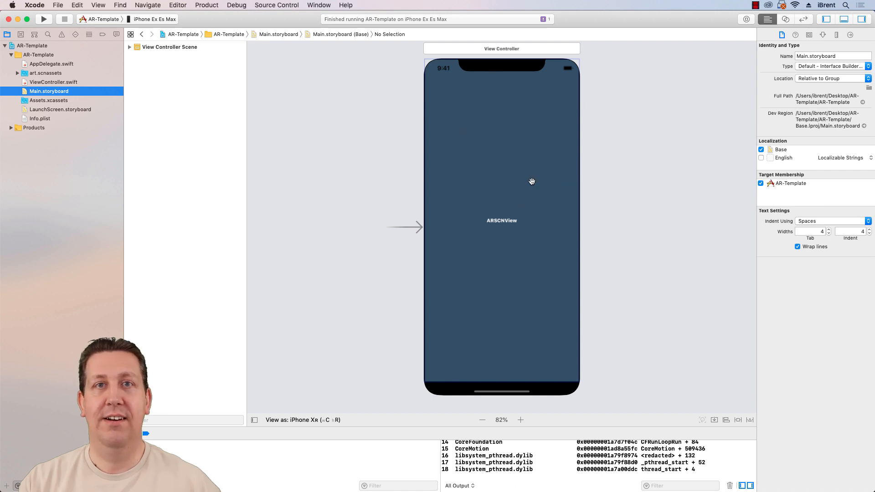
{"action": "left_click", "coordinate": [501, 48]}
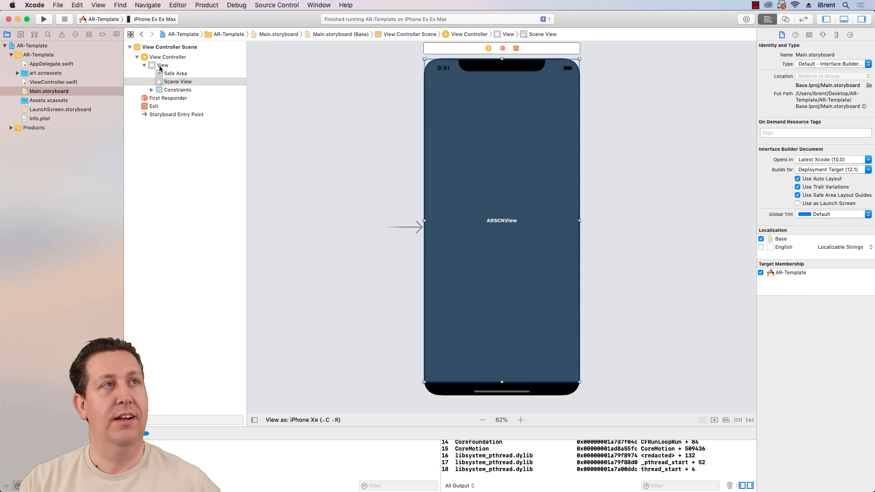
Confirm in the Identity inspector that the scene view is ARSCNView, then select art.scnassets
{"action": "left_click", "coordinate": [161, 64]}
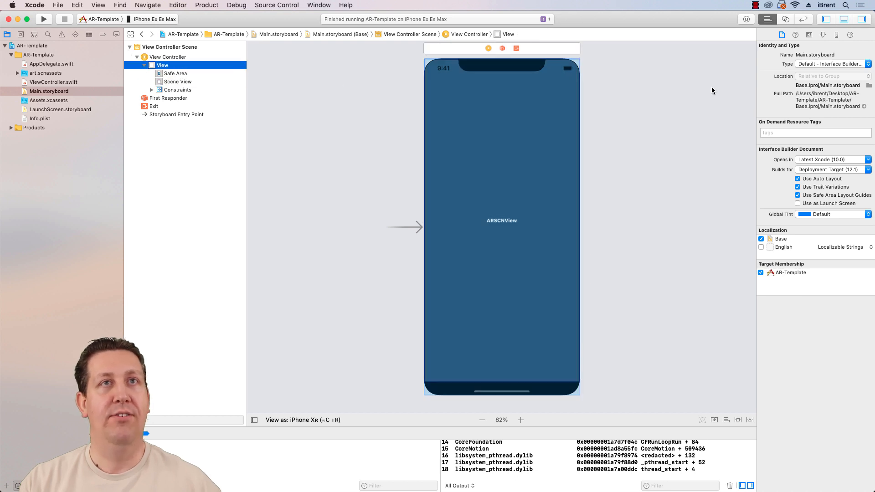
{"action": "left_click", "coordinate": [807, 35]}
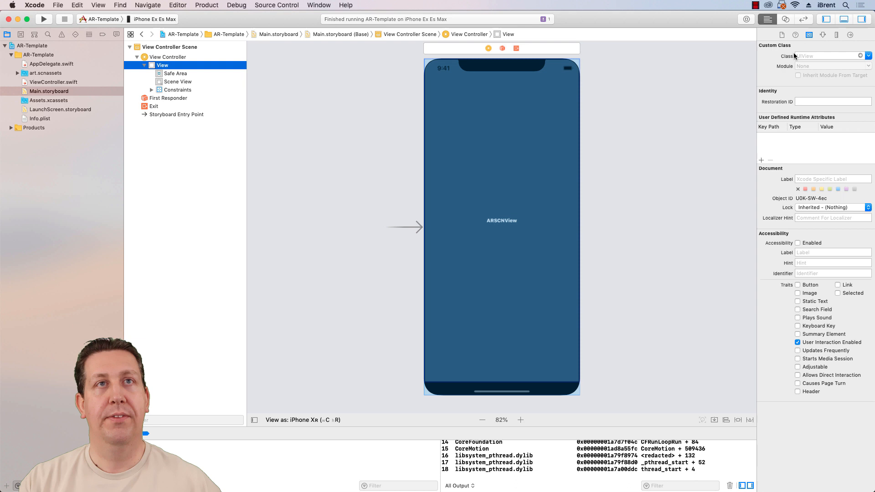
{"action": "left_click", "coordinate": [179, 82]}
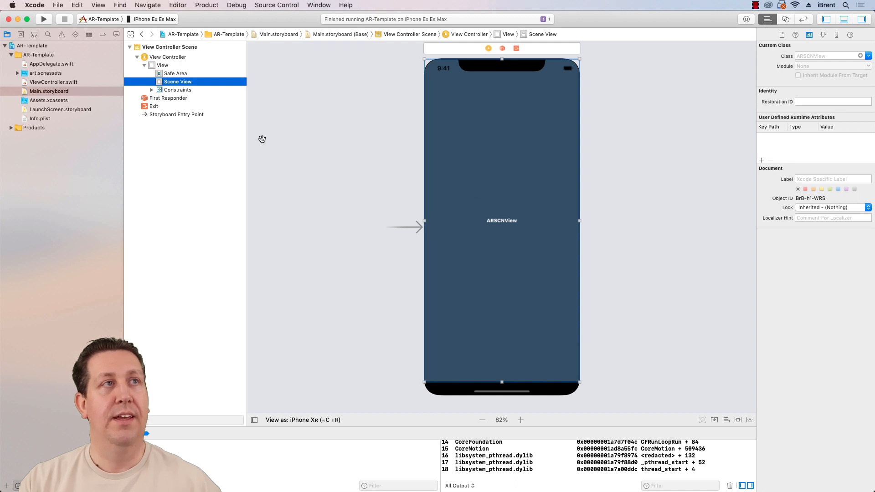
{"action": "left_click", "coordinate": [46, 73]}
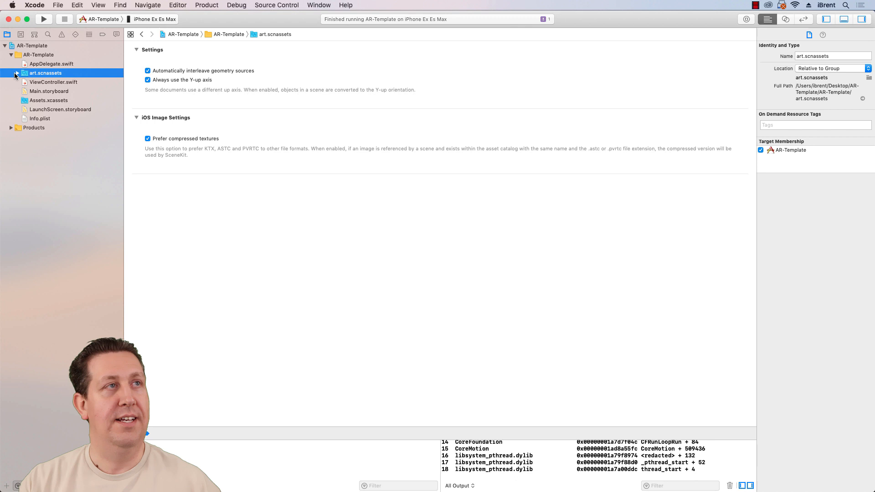
Expand art.scnassets to preview ship.scn and texture.png, then select Info.plist
{"action": "left_click", "coordinate": [17, 73]}
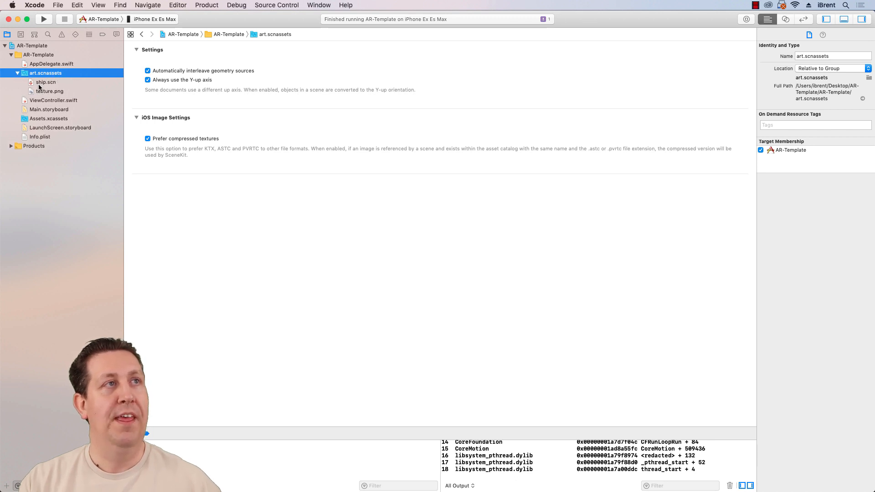
{"action": "left_click", "coordinate": [45, 82]}
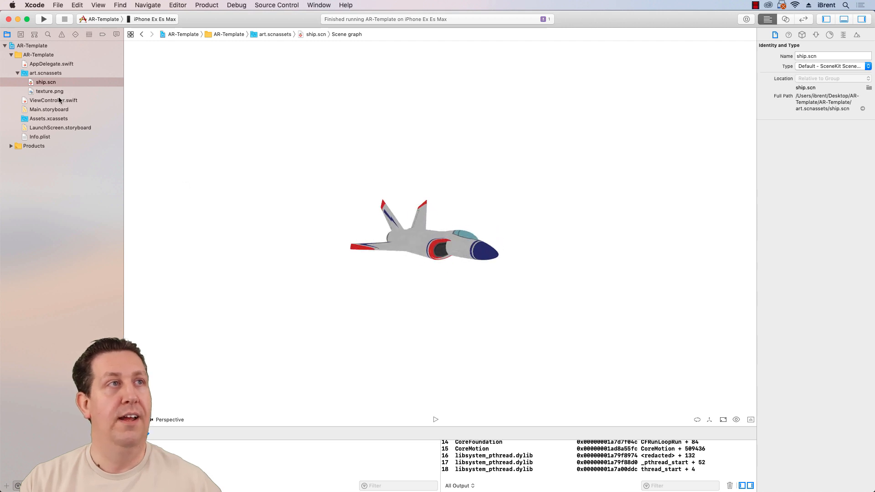
{"action": "left_click", "coordinate": [49, 92]}
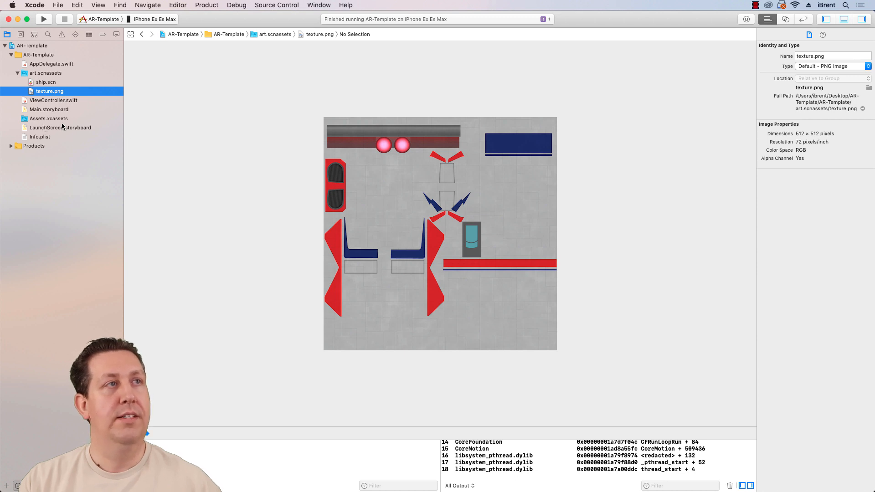
{"action": "left_click", "coordinate": [39, 137]}
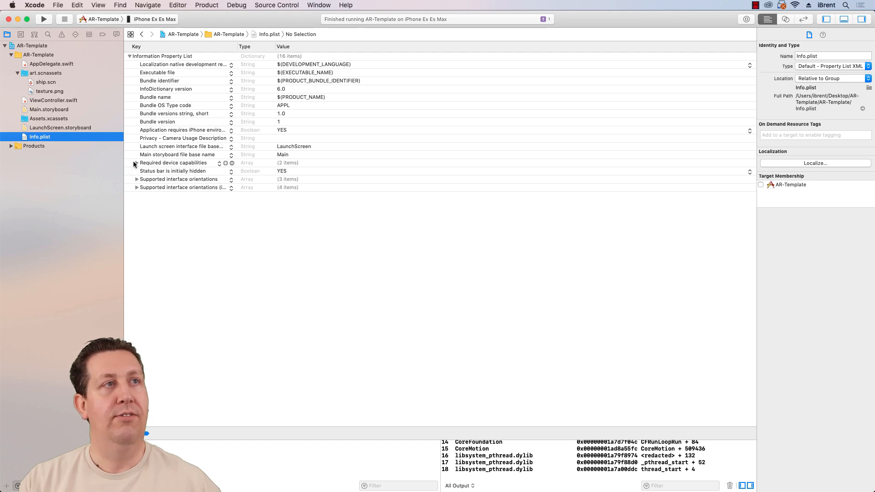
Reveal armv7 and arkit under Required device capabilities and edit the Camera Usage Description value
{"action": "left_click", "coordinate": [137, 162]}
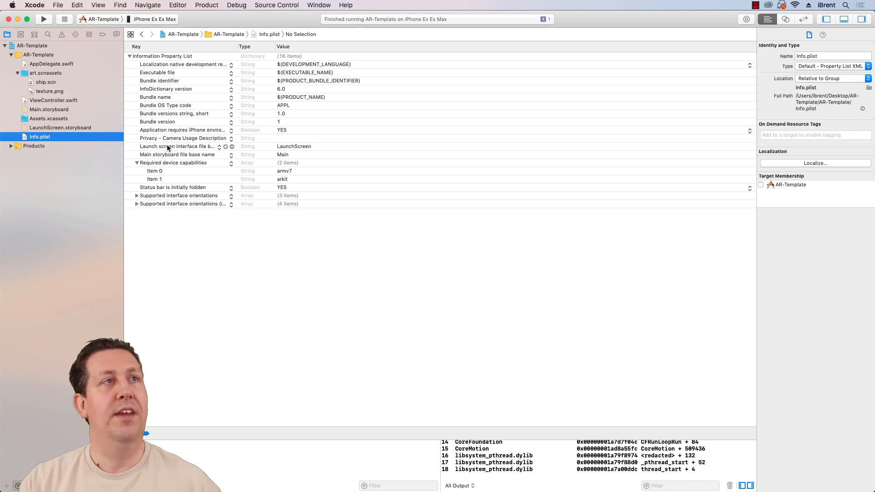
{"action": "mouse_move", "coordinate": [229, 137]}
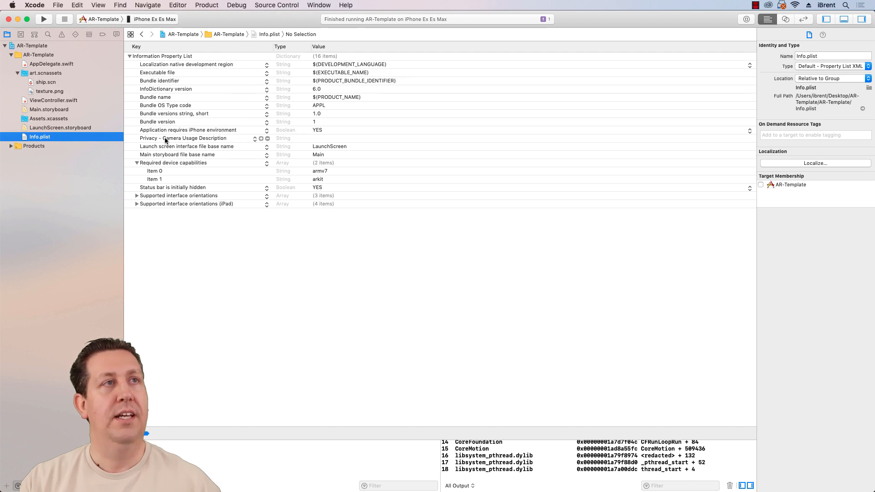
{"action": "left_click", "coordinate": [183, 138]}
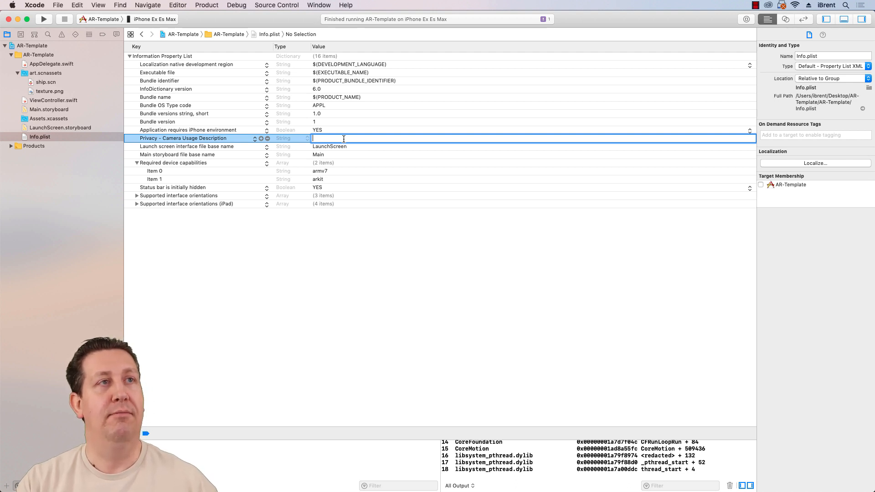
Set Camera Usage Description to 'To see all the cool things in 3D.' and open ViewController.swift
{"action": "type", "text": "To see all the cool"}
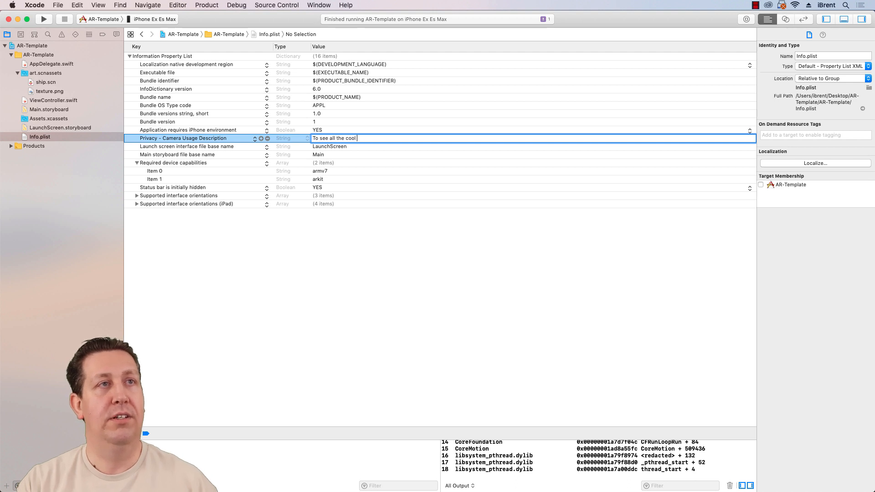
{"action": "type", "text": "things in 3D"}
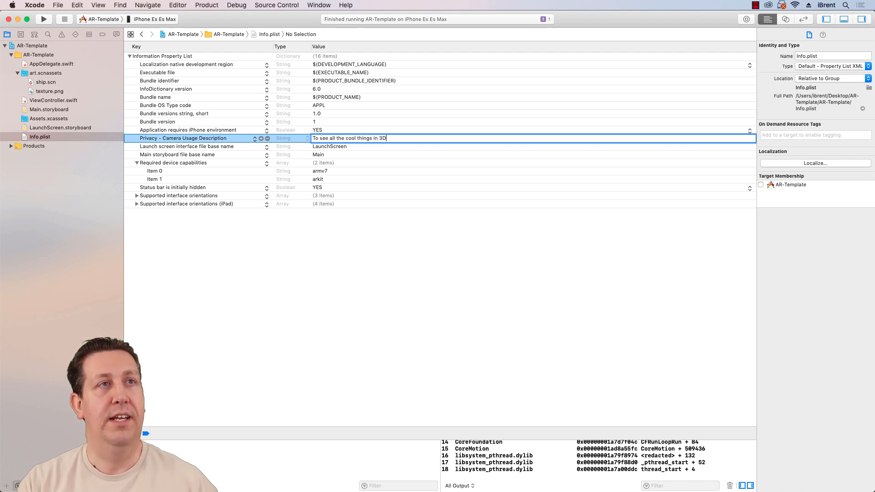
{"action": "type", "text": "."}
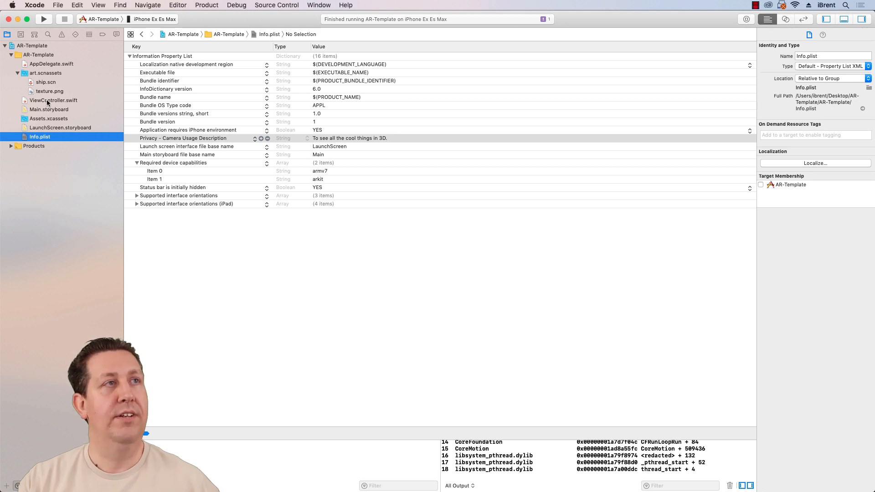
{"action": "left_click", "coordinate": [53, 99]}
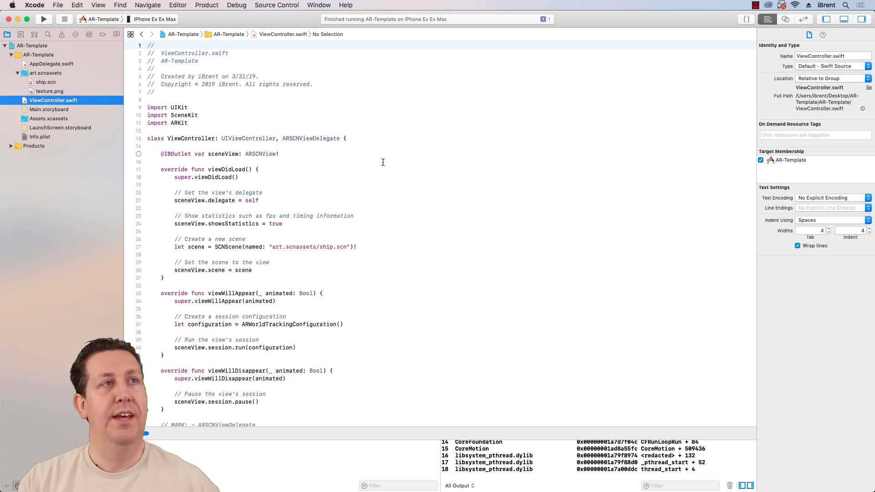
{"action": "mouse_move", "coordinate": [326, 149]}
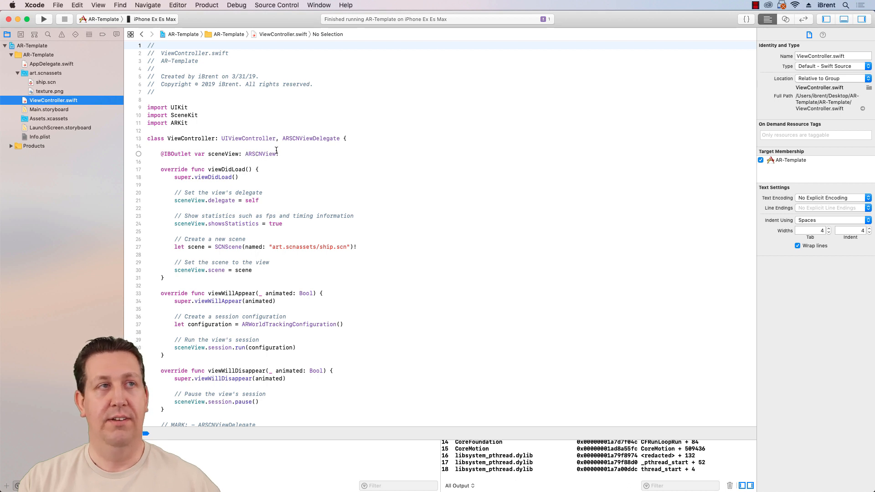
{"action": "mouse_move", "coordinate": [334, 266]}
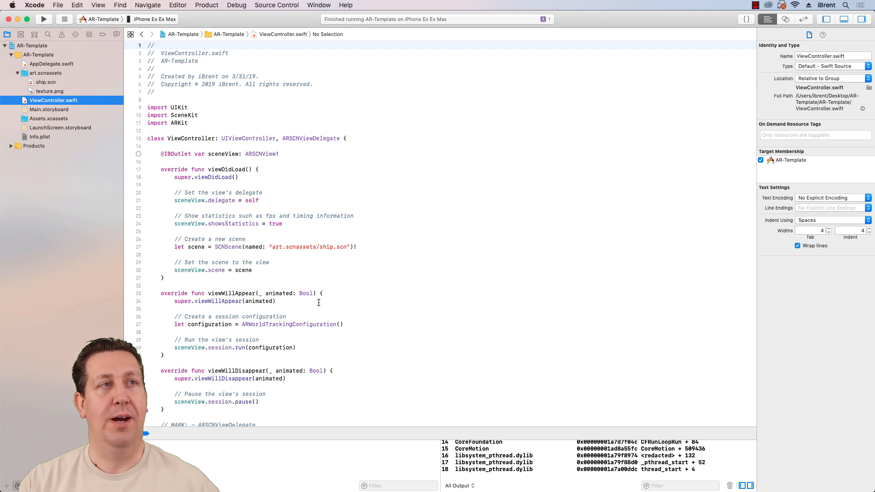
{"action": "left_click", "coordinate": [283, 223]}
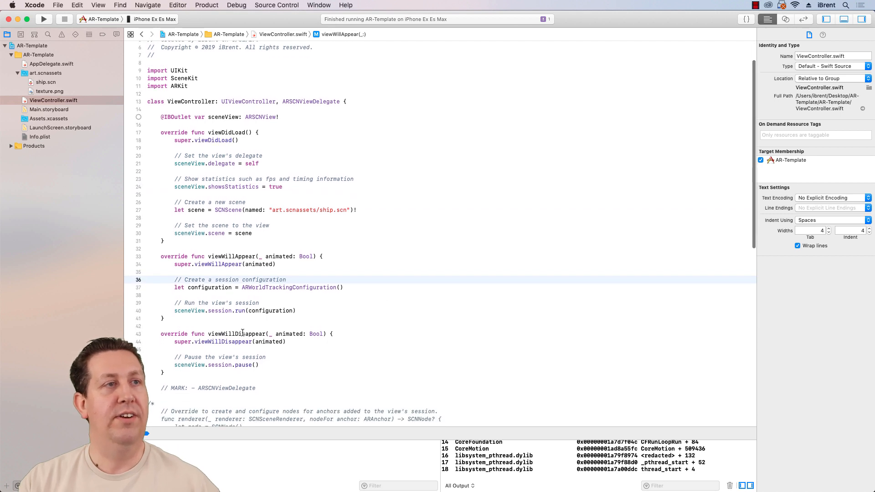
{"action": "scroll", "scroll_direction": "down", "scroll_amount": 3}
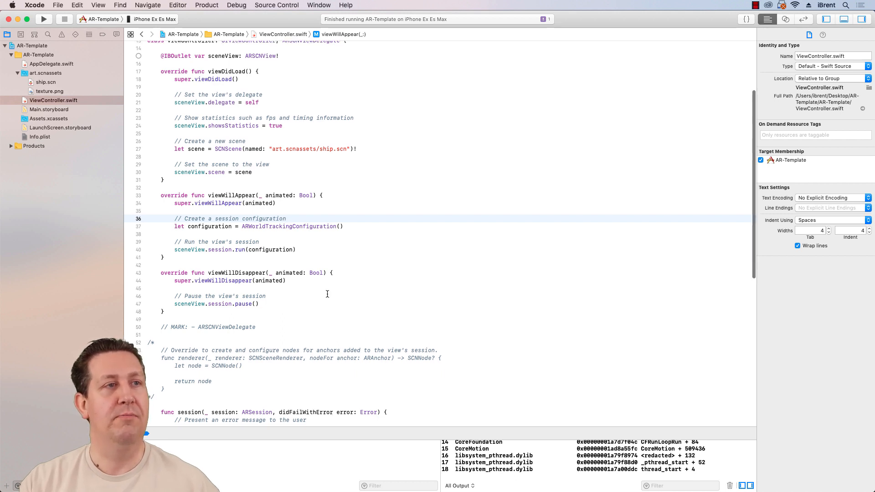
{"action": "scroll", "scroll_direction": "down", "scroll_amount": 3}
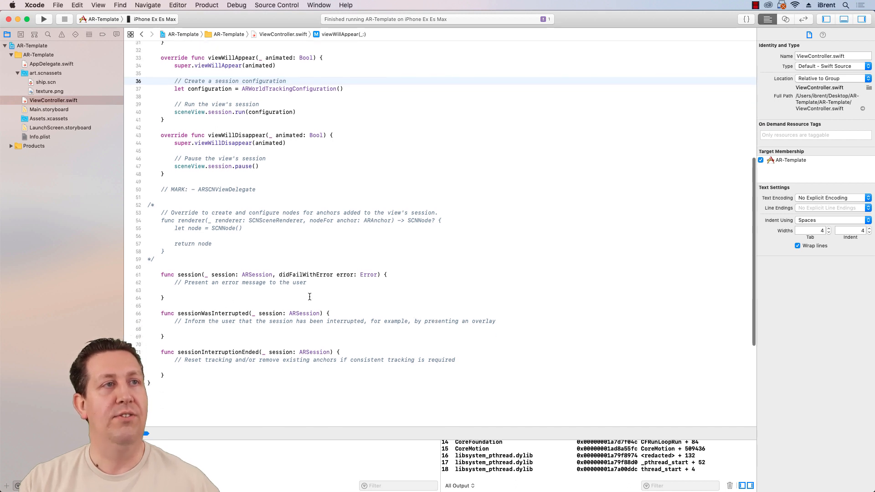
{"action": "mouse_move", "coordinate": [234, 330]}
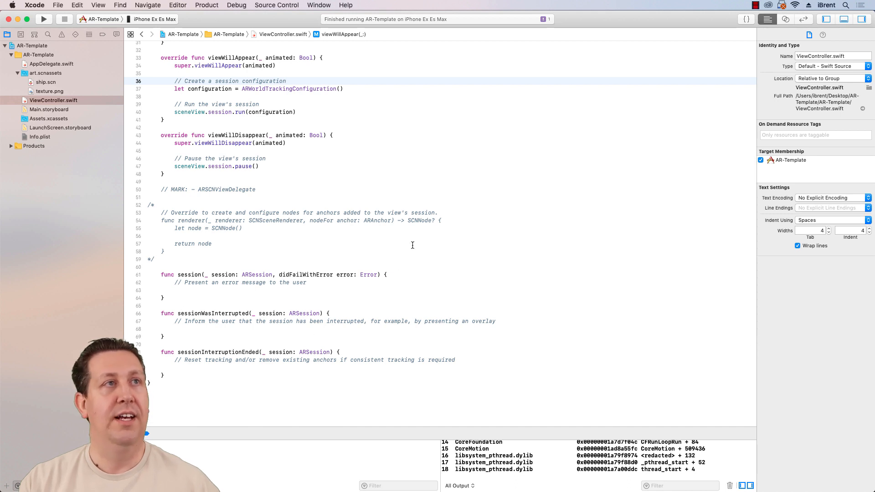
{"action": "scroll", "scroll_direction": "up", "scroll_amount": 3}
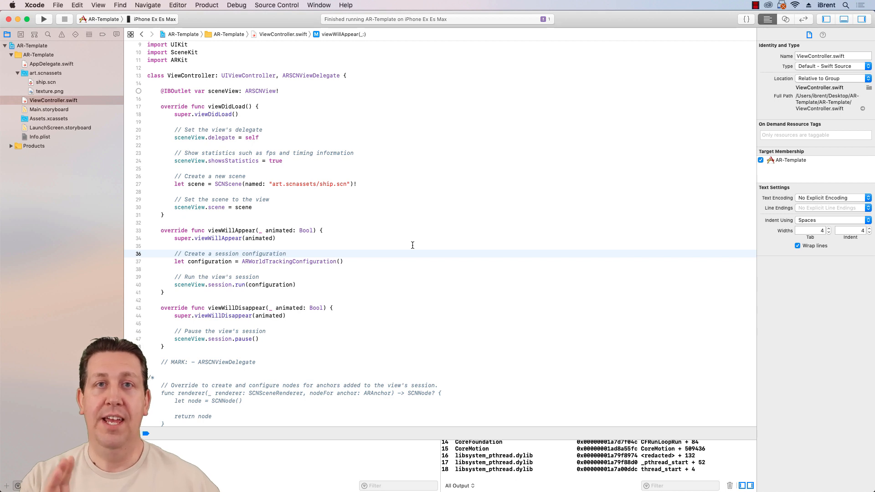
{"action": "left_click", "coordinate": [287, 254]}
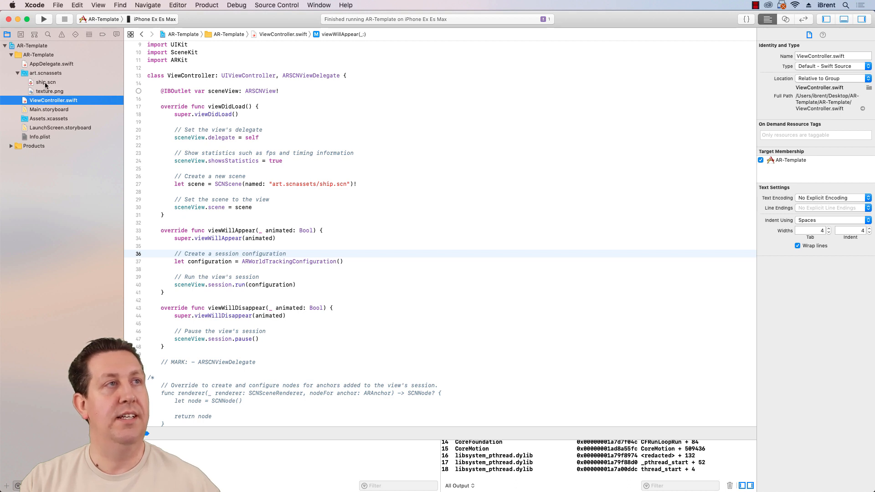
Open ship.scn, expand ship and shipMesh to show emitter, and select the ship node
{"action": "left_click", "coordinate": [46, 82]}
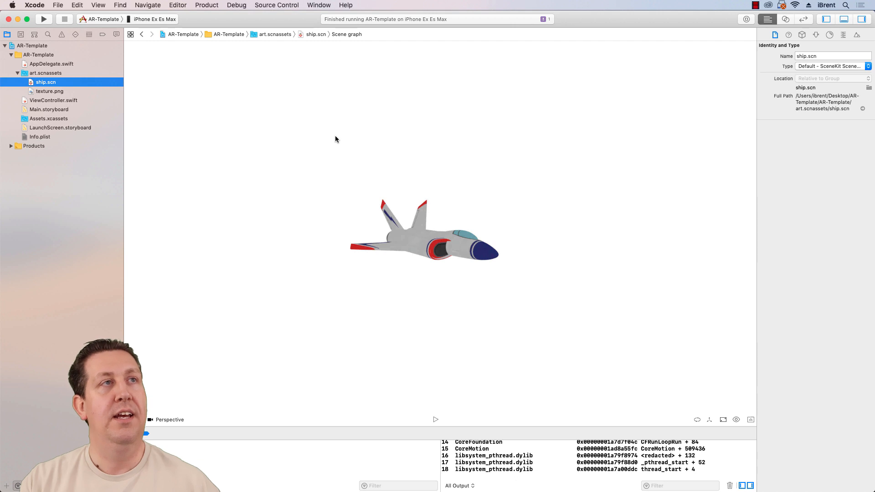
{"action": "mouse_move", "coordinate": [410, 275]}
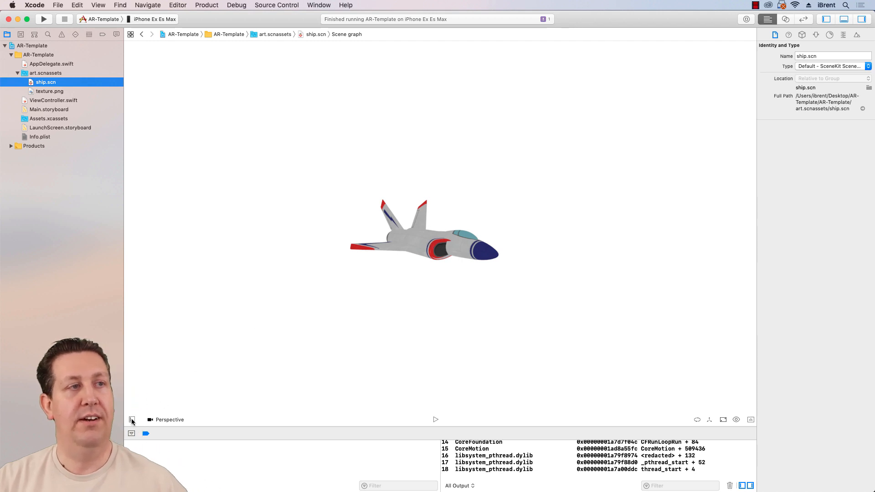
{"action": "left_click", "coordinate": [132, 419]}
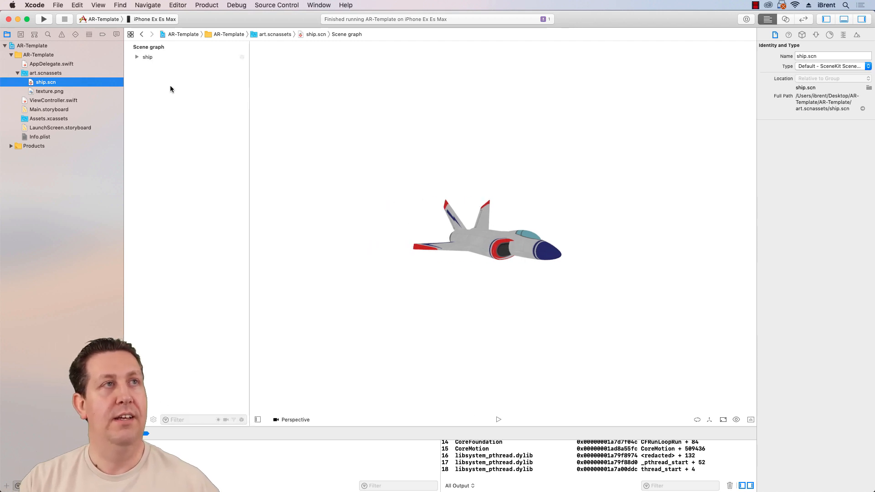
{"action": "left_click", "coordinate": [136, 56]}
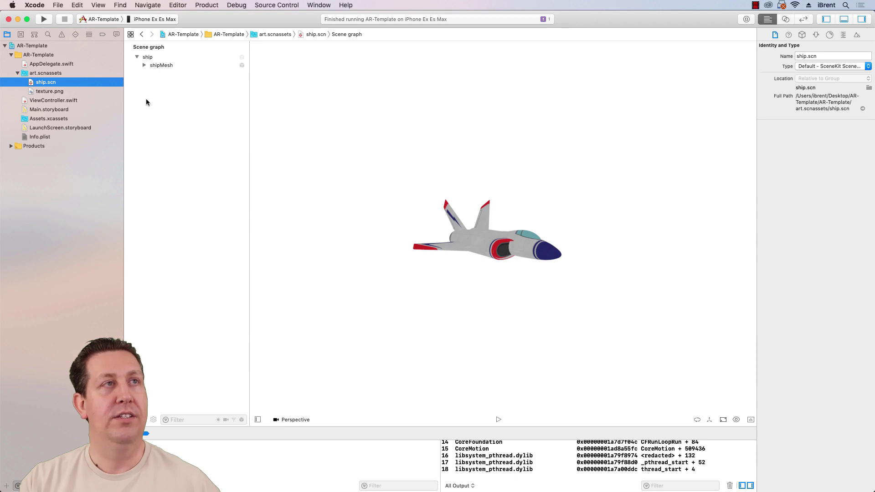
{"action": "left_click", "coordinate": [144, 65]}
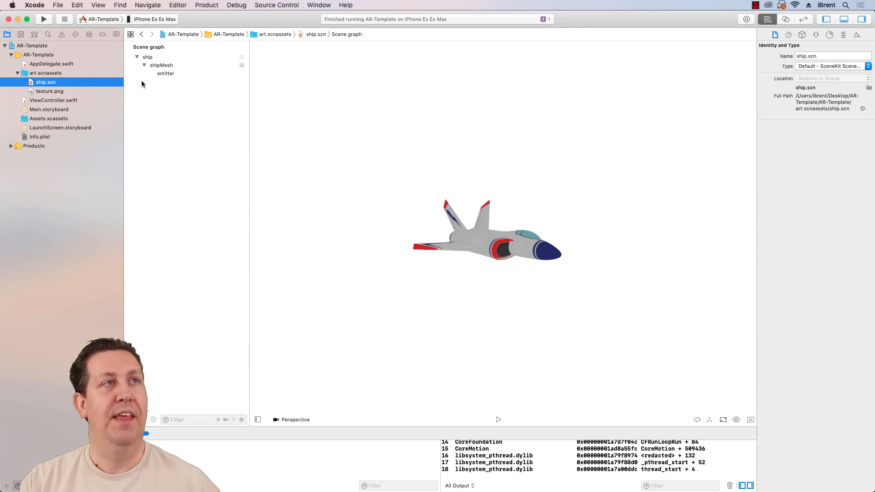
{"action": "left_click", "coordinate": [147, 57]}
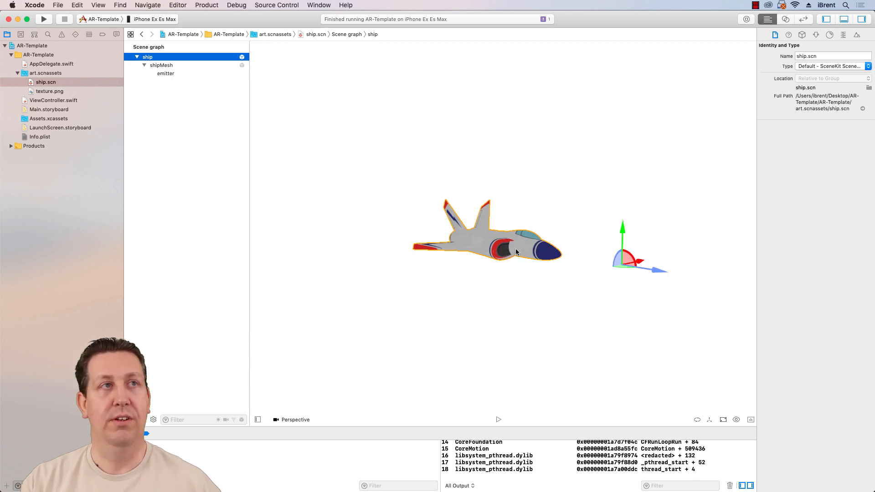
{"action": "mouse_move", "coordinate": [536, 256]}
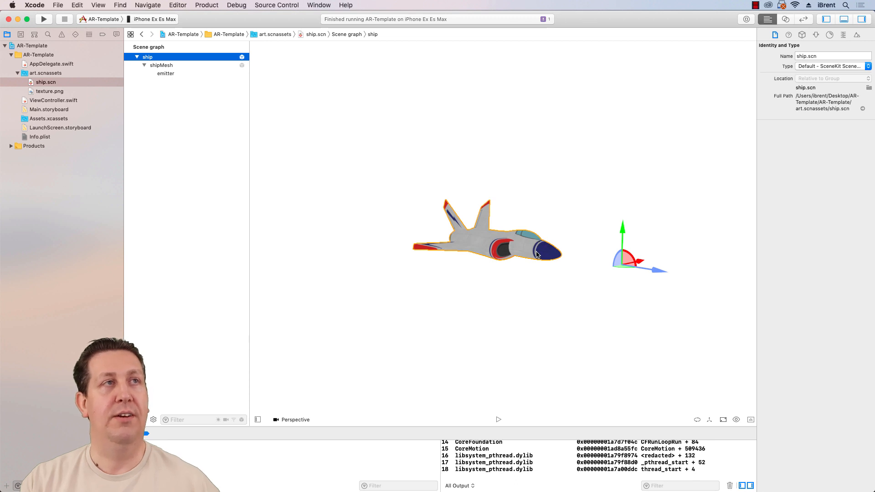
{"action": "mouse_move", "coordinate": [198, 104]}
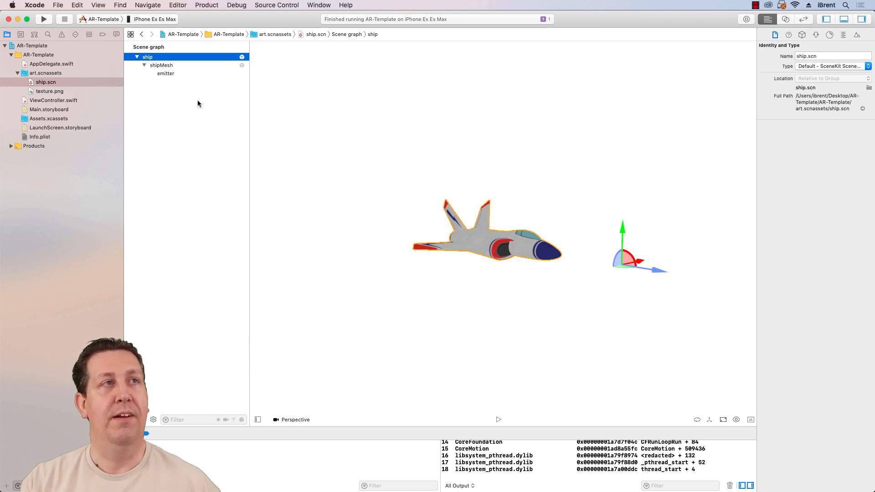
Inspect shipMesh, emitter and ship, then show ship's position 0,0,0 and scale 1 in the Node inspector
{"action": "left_click", "coordinate": [162, 65]}
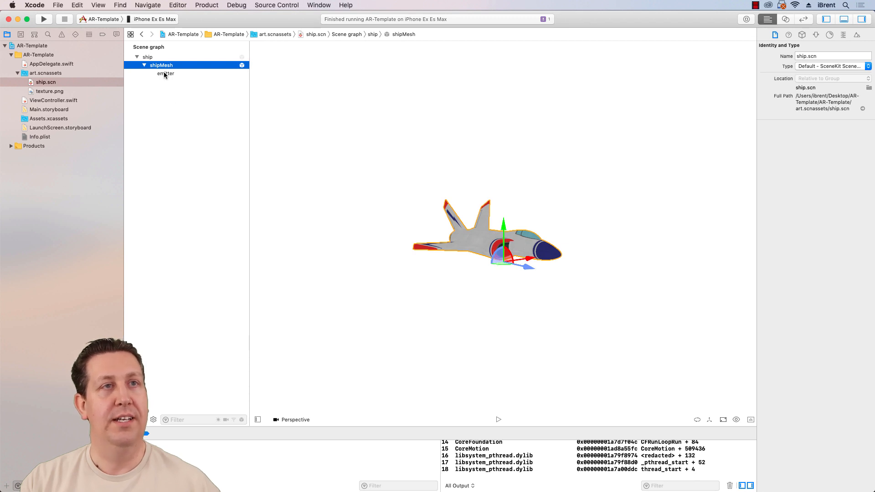
{"action": "left_click", "coordinate": [165, 73]}
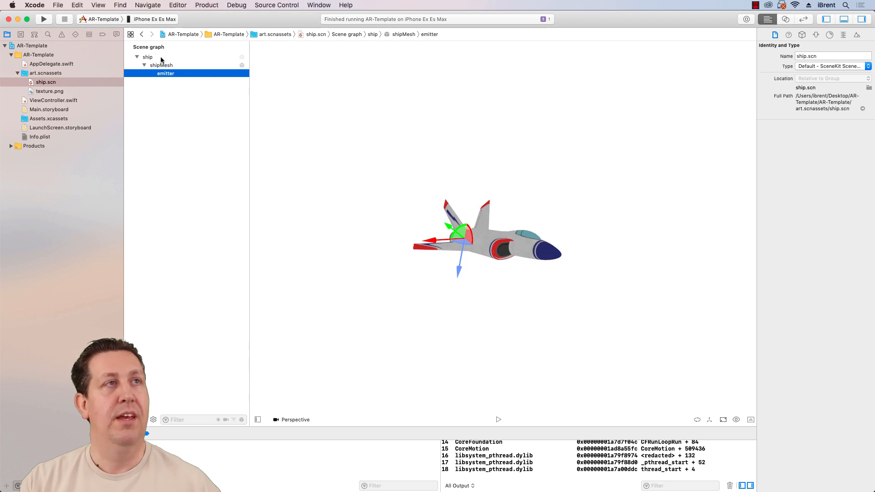
{"action": "left_click", "coordinate": [147, 57]}
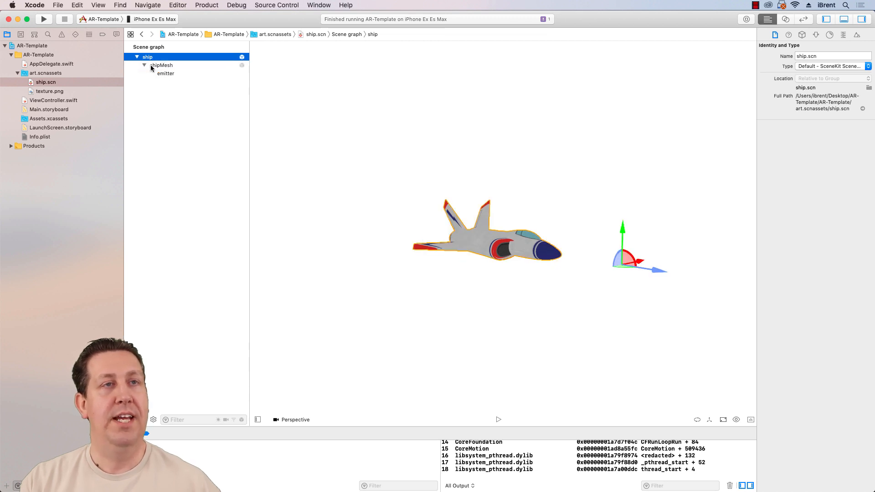
{"action": "mouse_move", "coordinate": [552, 251]}
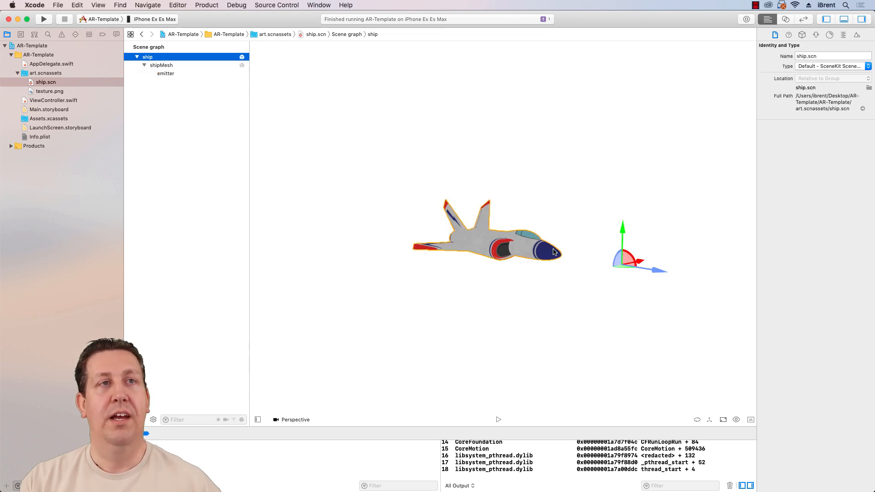
{"action": "mouse_move", "coordinate": [576, 272]}
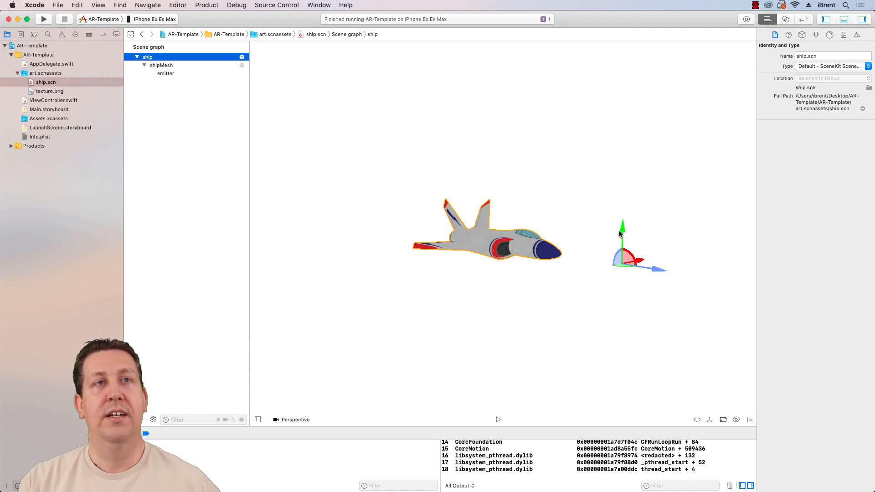
{"action": "mouse_move", "coordinate": [640, 276]}
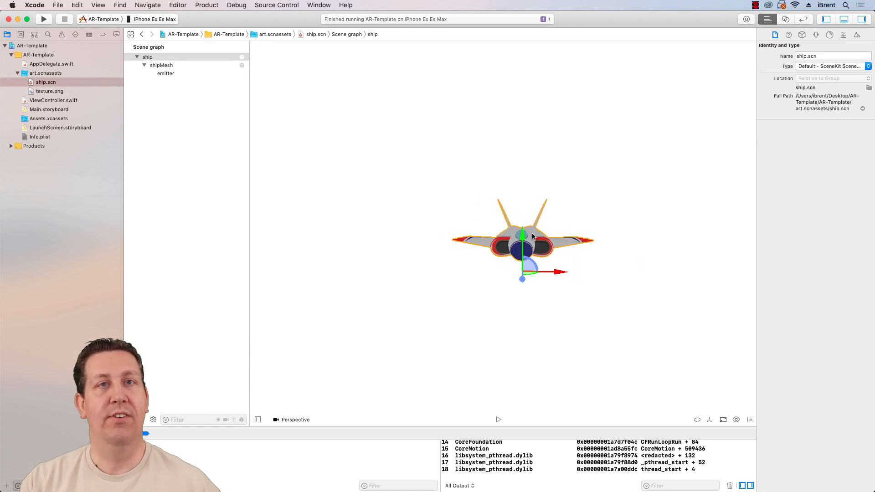
{"action": "mouse_move", "coordinate": [499, 297]}
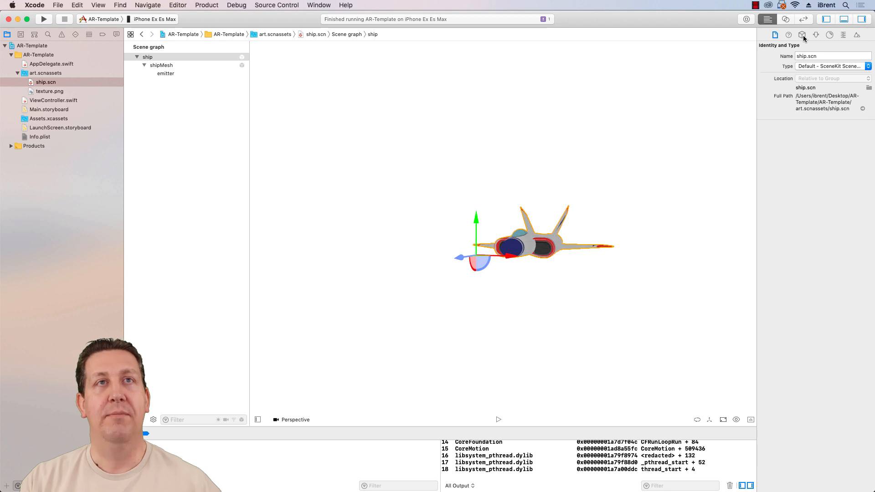
{"action": "left_click", "coordinate": [802, 34]}
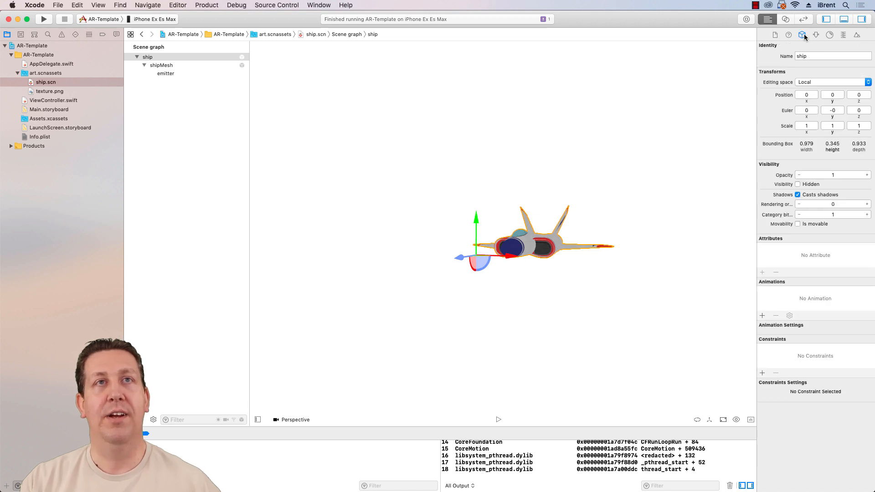
{"action": "mouse_move", "coordinate": [802, 35]}
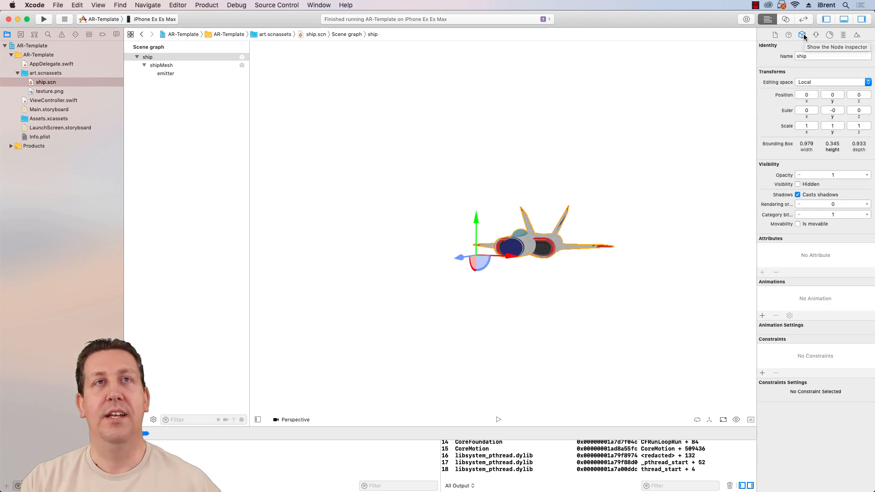
{"action": "mouse_move", "coordinate": [774, 108]}
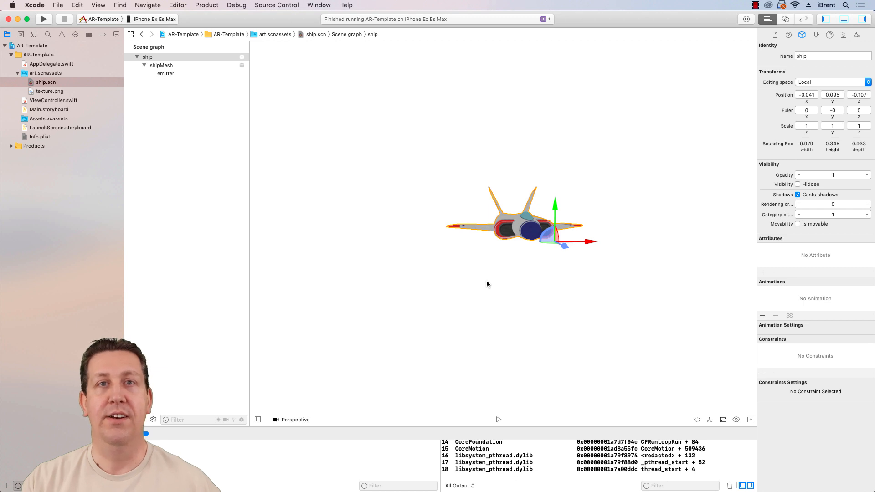
{"action": "mouse_move", "coordinate": [729, 156]}
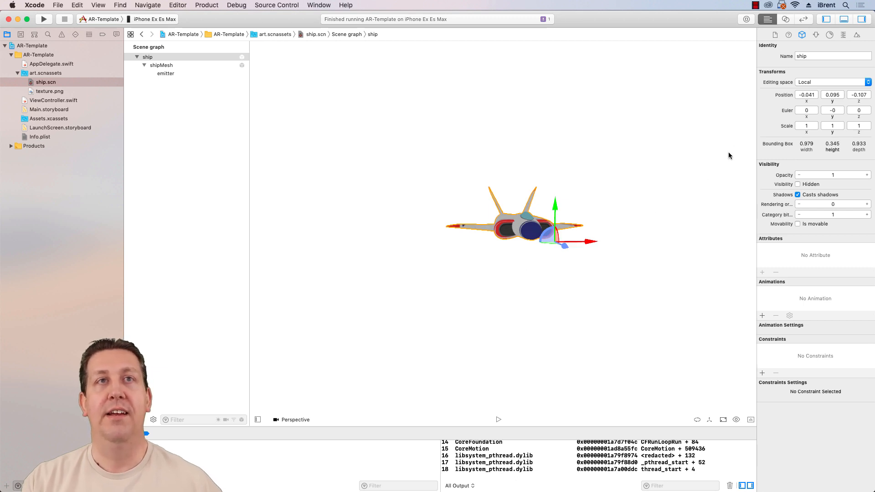
{"action": "mouse_move", "coordinate": [805, 106]}
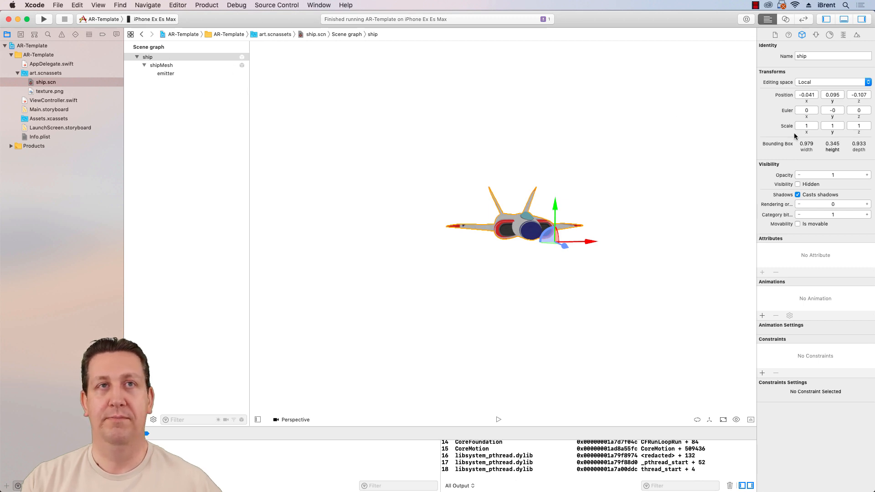
{"action": "left_click", "coordinate": [147, 56]}
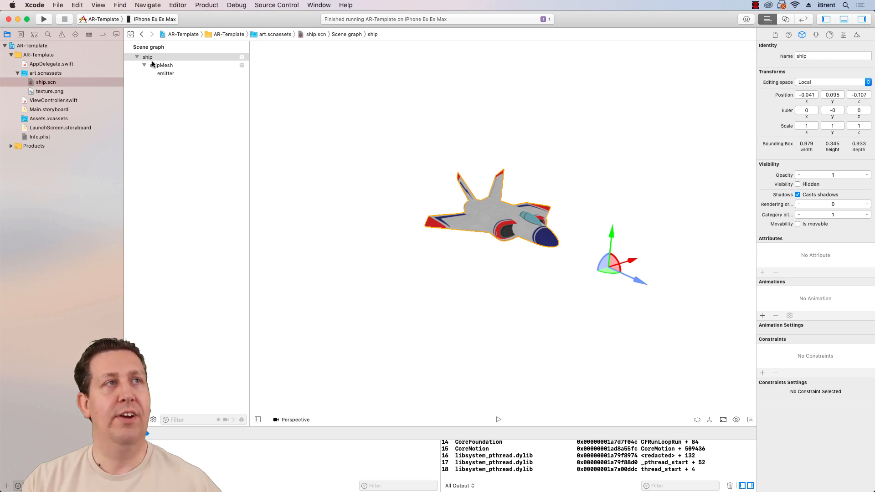
{"action": "left_click", "coordinate": [161, 65]}
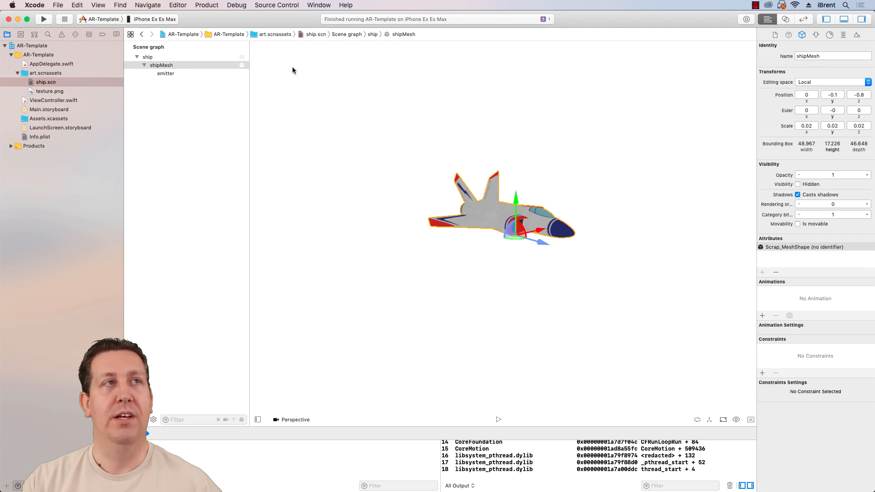
{"action": "mouse_move", "coordinate": [148, 59]}
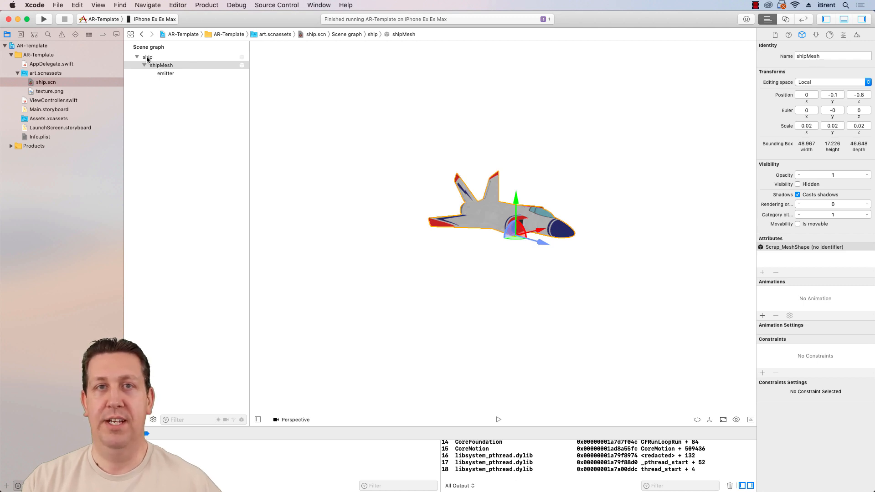
{"action": "left_click", "coordinate": [147, 57]}
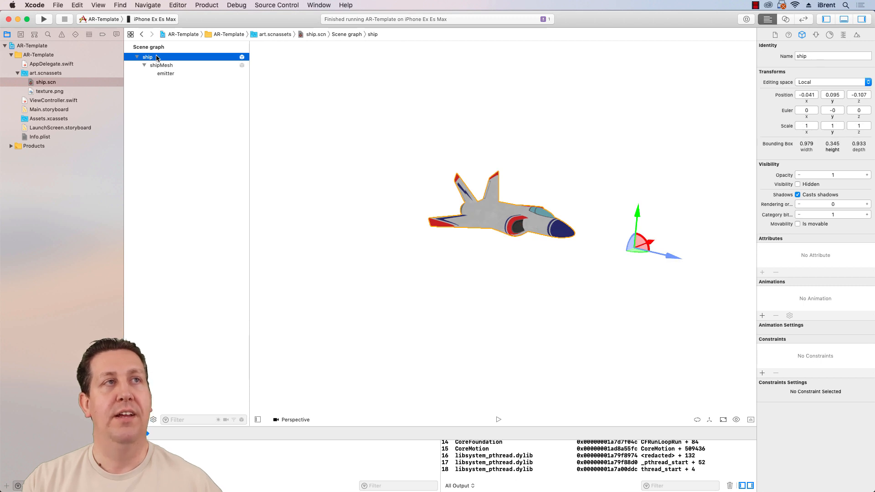
{"action": "mouse_move", "coordinate": [436, 117]}
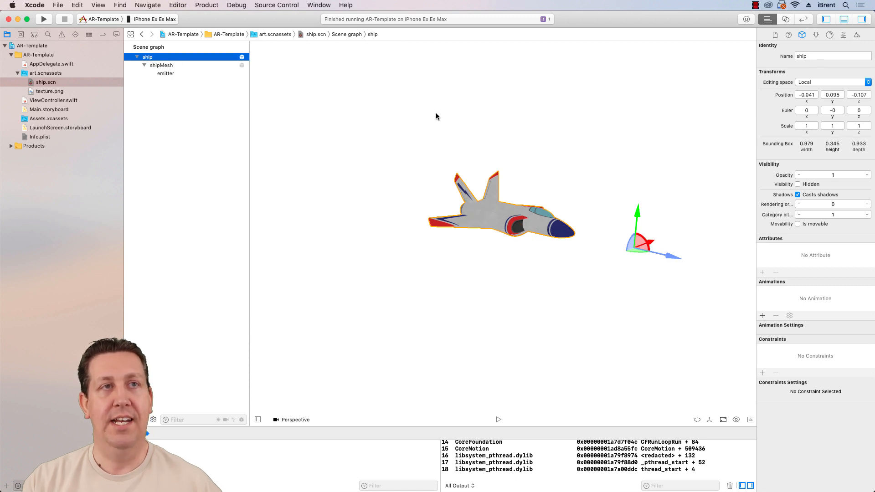
{"action": "left_click", "coordinate": [162, 65]}
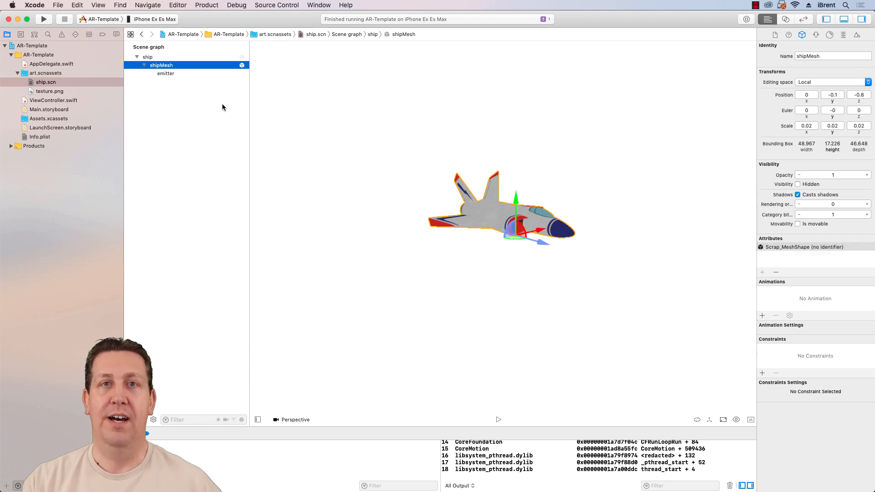
{"action": "mouse_move", "coordinate": [360, 156]}
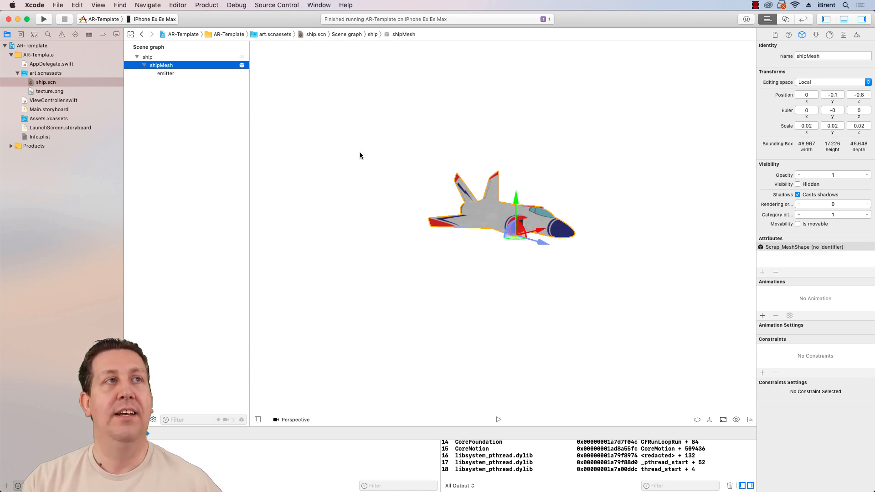
{"action": "mouse_move", "coordinate": [483, 177]}
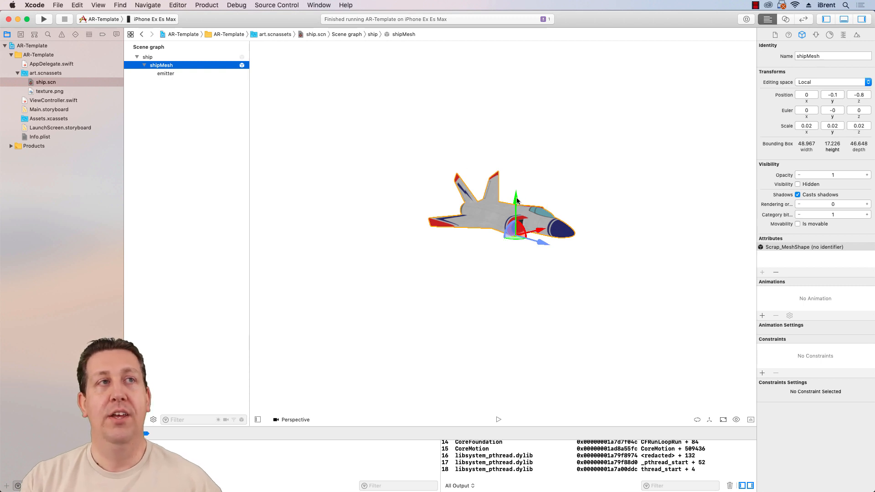
{"action": "mouse_move", "coordinate": [495, 170]}
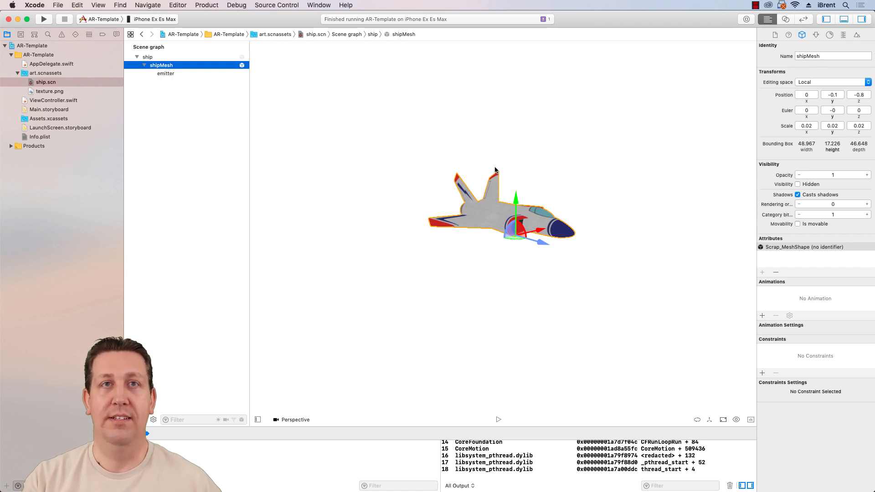
{"action": "mouse_move", "coordinate": [210, 107]}
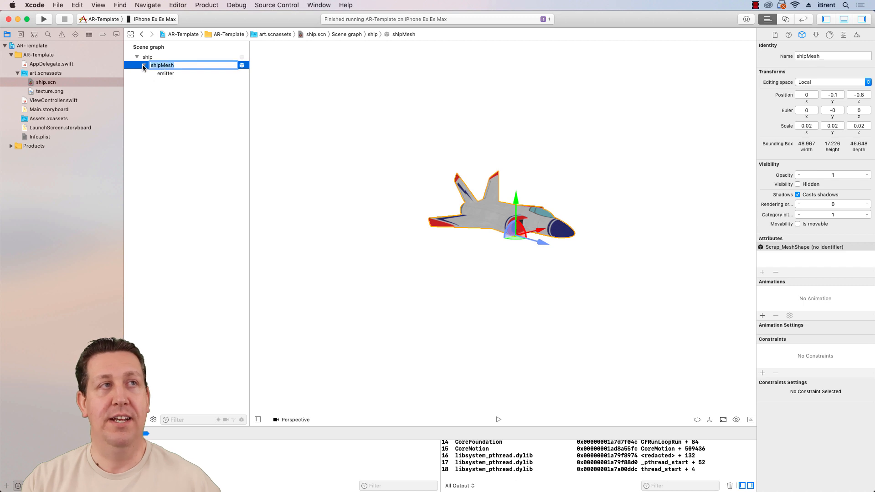
Collapse shipMesh, reselect the ship model in the viewport, and open ViewController.swift
{"action": "left_click", "coordinate": [144, 65]}
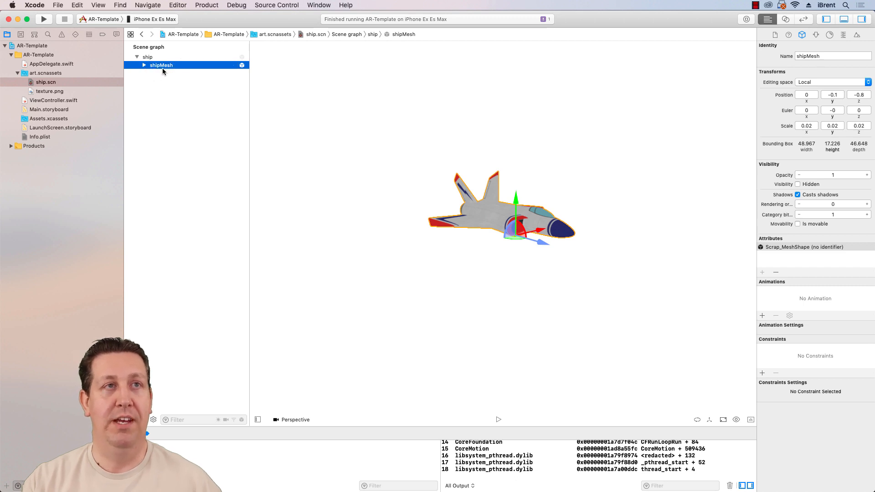
{"action": "left_click", "coordinate": [582, 271]}
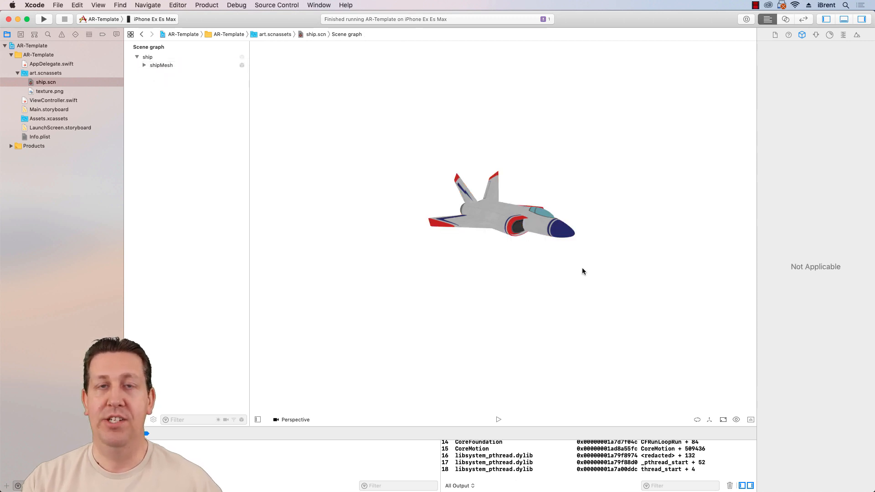
{"action": "left_click", "coordinate": [496, 212]}
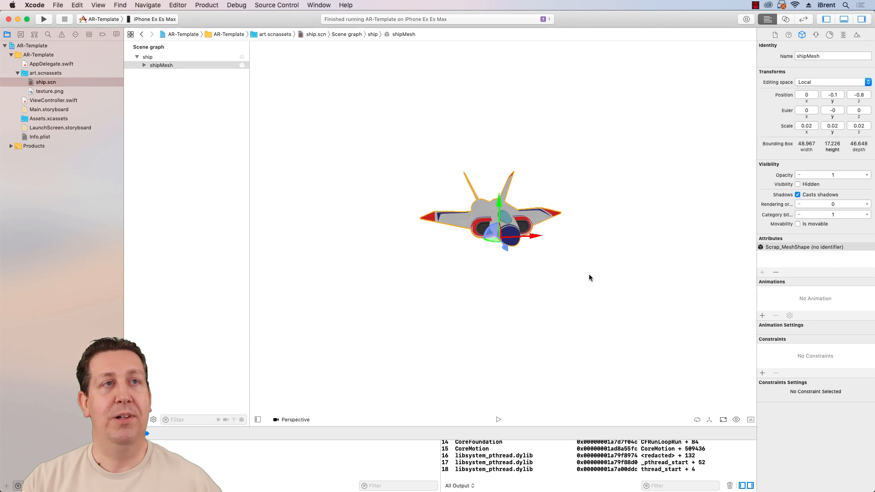
{"action": "mouse_move", "coordinate": [558, 250]}
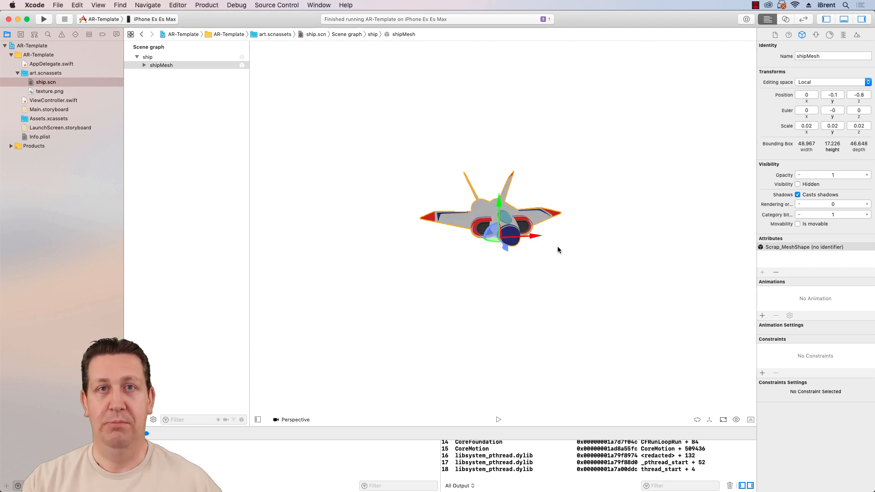
{"action": "mouse_move", "coordinate": [377, 165]}
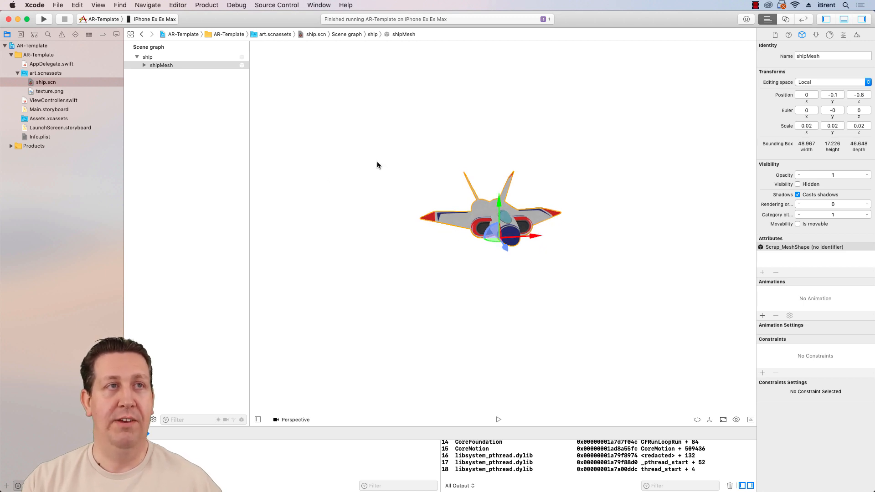
{"action": "mouse_move", "coordinate": [313, 192]}
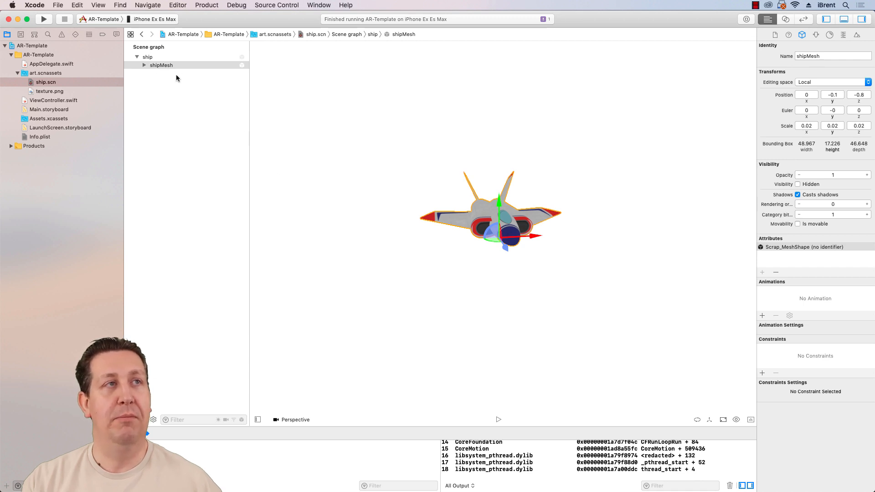
{"action": "mouse_move", "coordinate": [295, 109]}
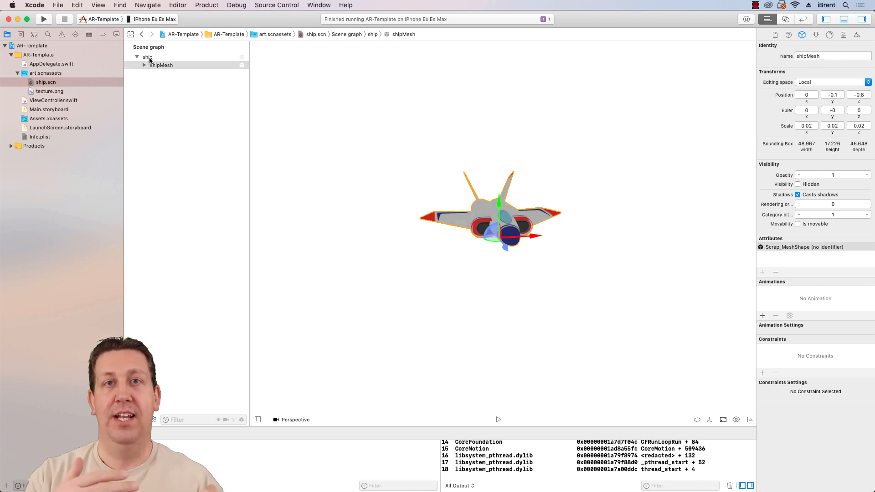
{"action": "mouse_move", "coordinate": [174, 82]}
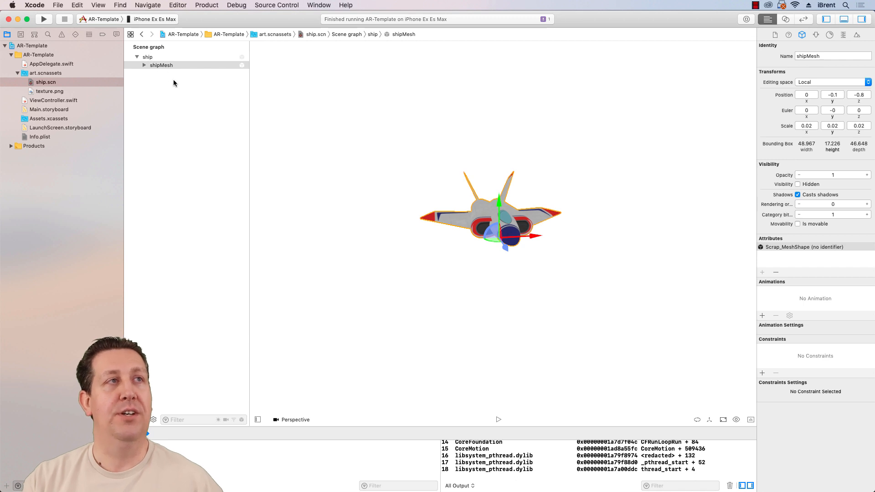
{"action": "mouse_move", "coordinate": [174, 92]}
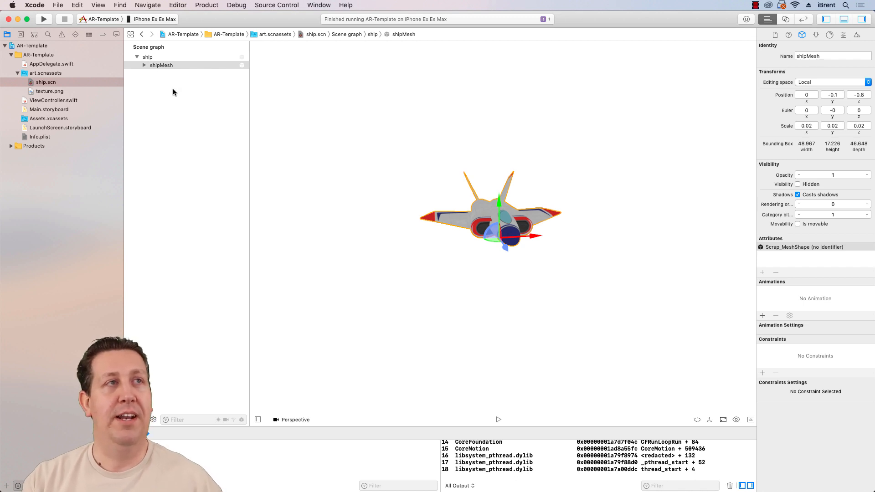
{"action": "mouse_move", "coordinate": [194, 126]}
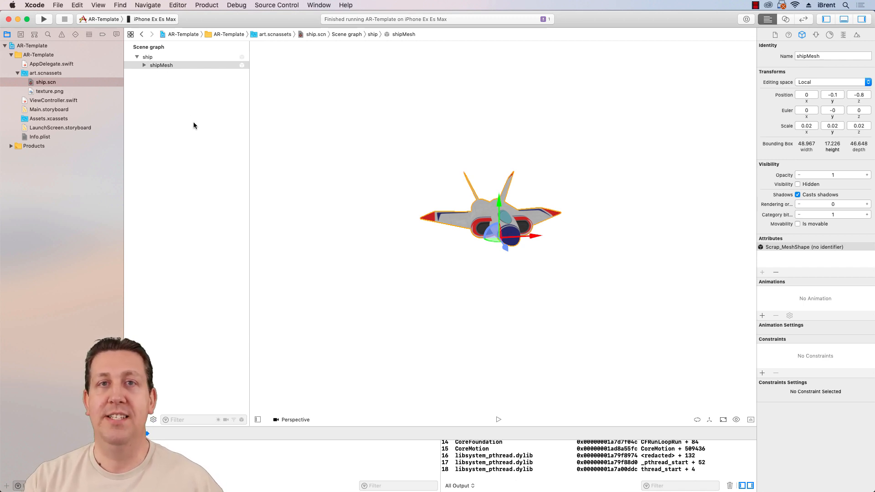
{"action": "mouse_move", "coordinate": [204, 135]}
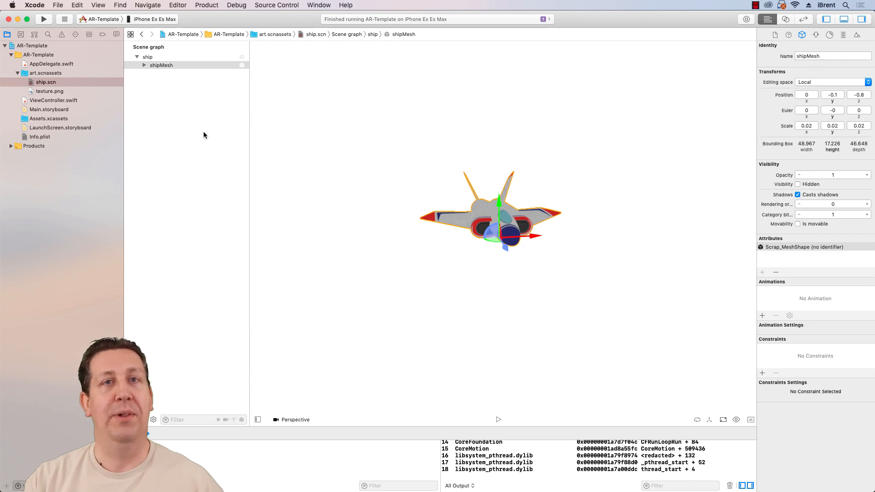
{"action": "mouse_move", "coordinate": [219, 150]}
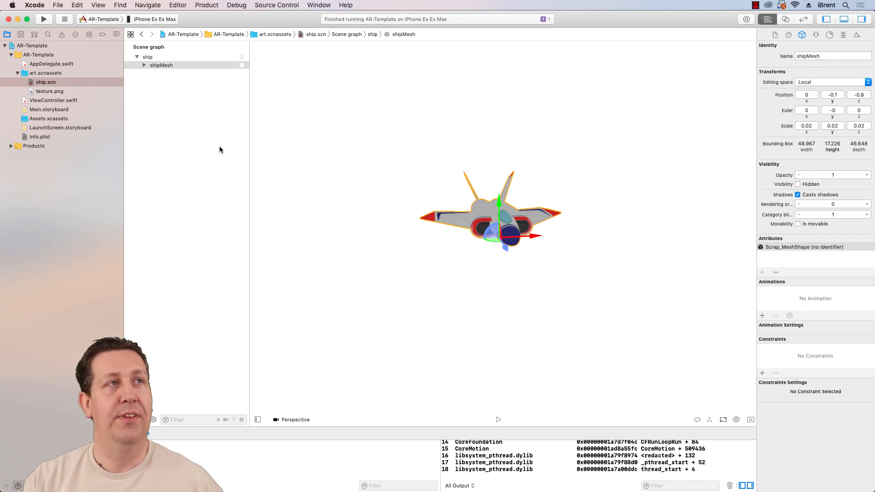
{"action": "left_click", "coordinate": [54, 100]}
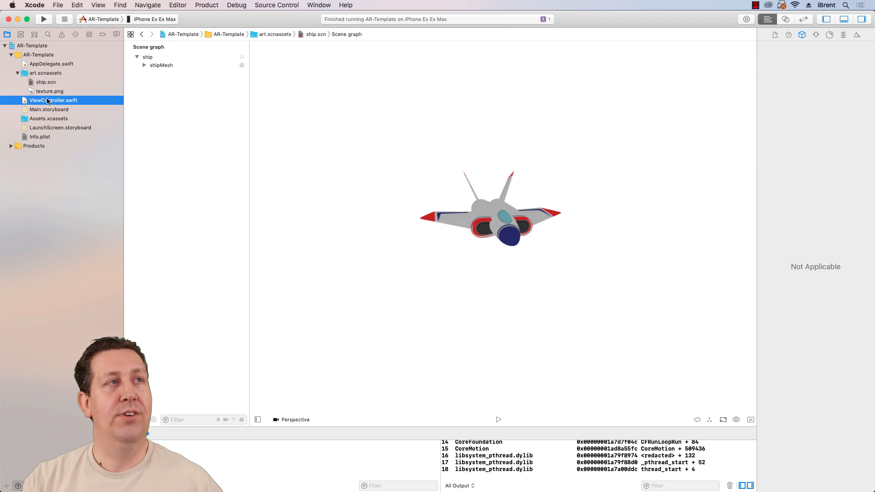
Add sceneView.debugOptions = [ARSCNDebugOptions.showWorldOrigin] to viewDidLoad and run on the iPhone
{"action": "left_click", "coordinate": [53, 100]}
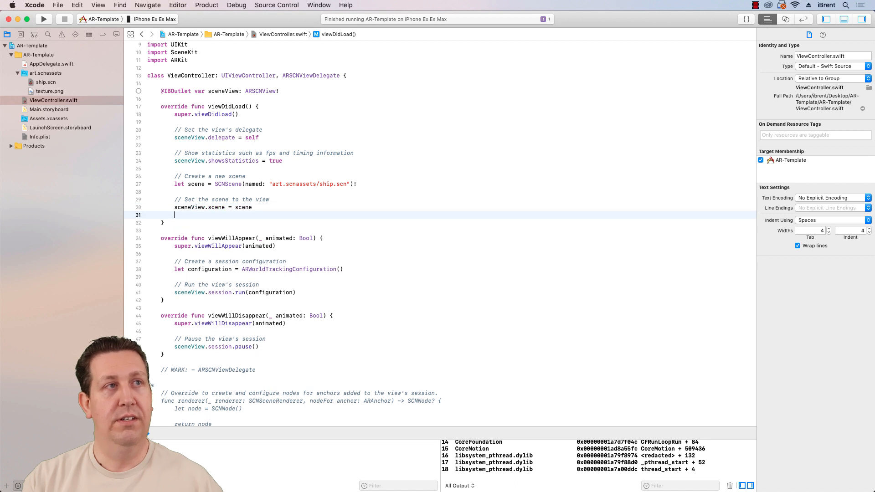
{"action": "type", "text": "sceneView."}
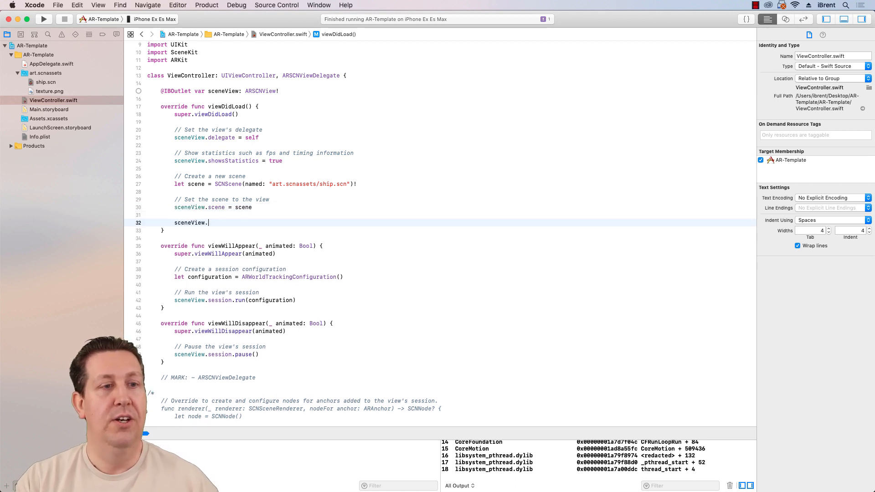
{"action": "type", "text": "debugOptions"}
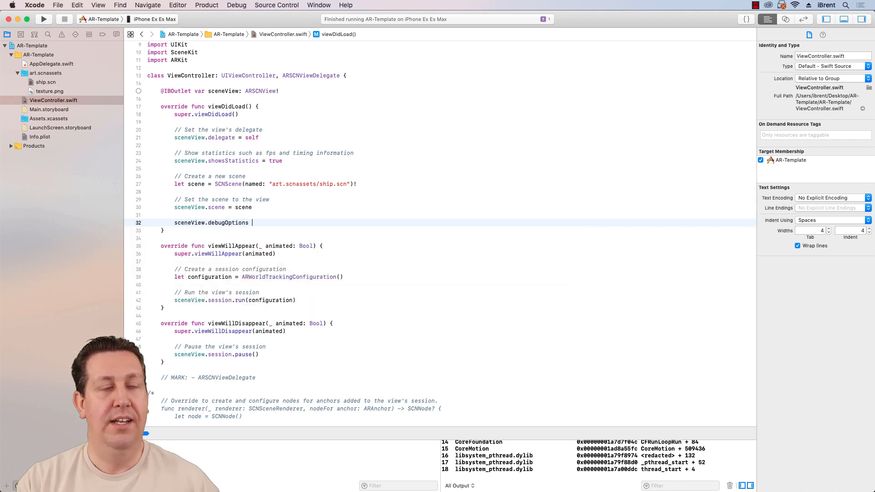
{"action": "type", "text": "= [A"}
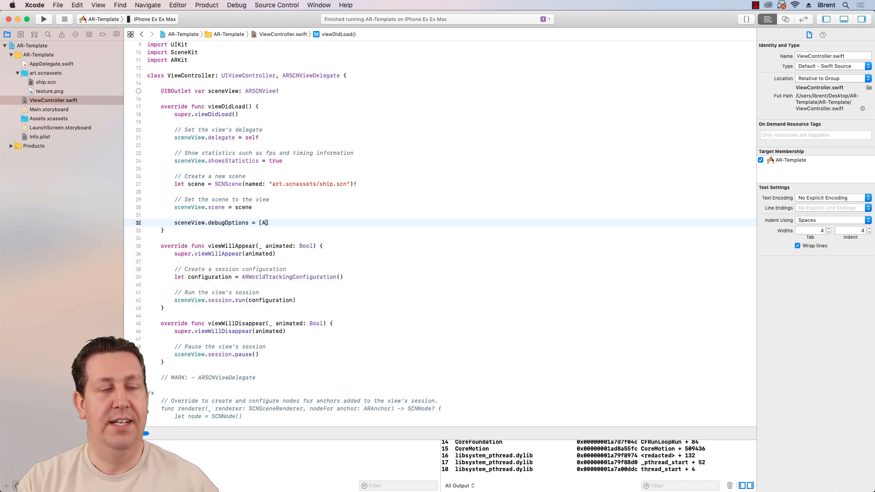
{"action": "type", "text": "RSCNDebugOptions.s"}
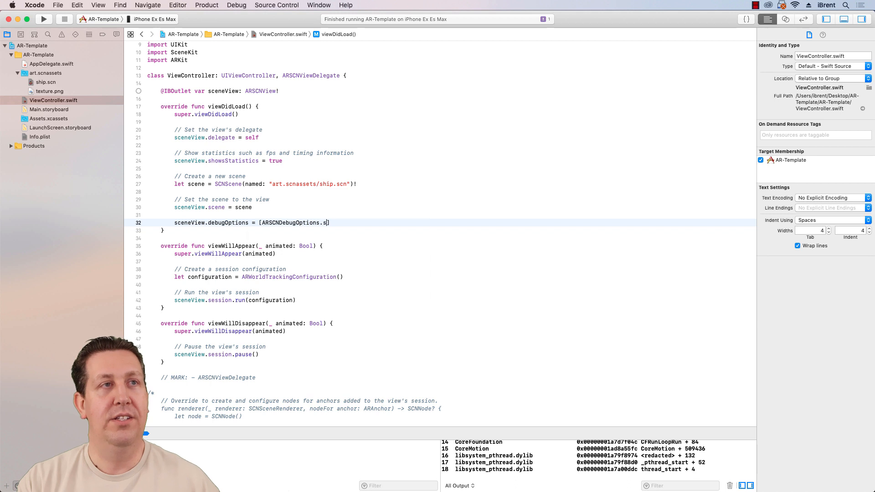
{"action": "type", "text": "howWorldOrigin"}
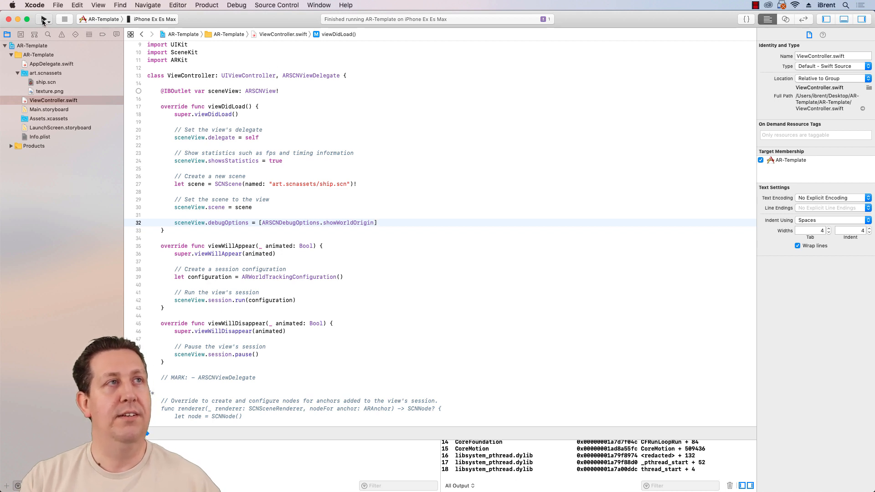
{"action": "left_click", "coordinate": [43, 18]}
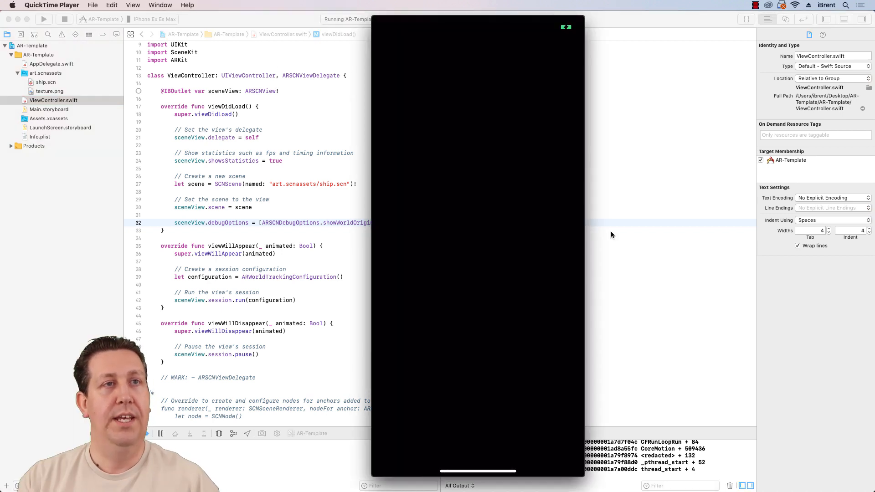